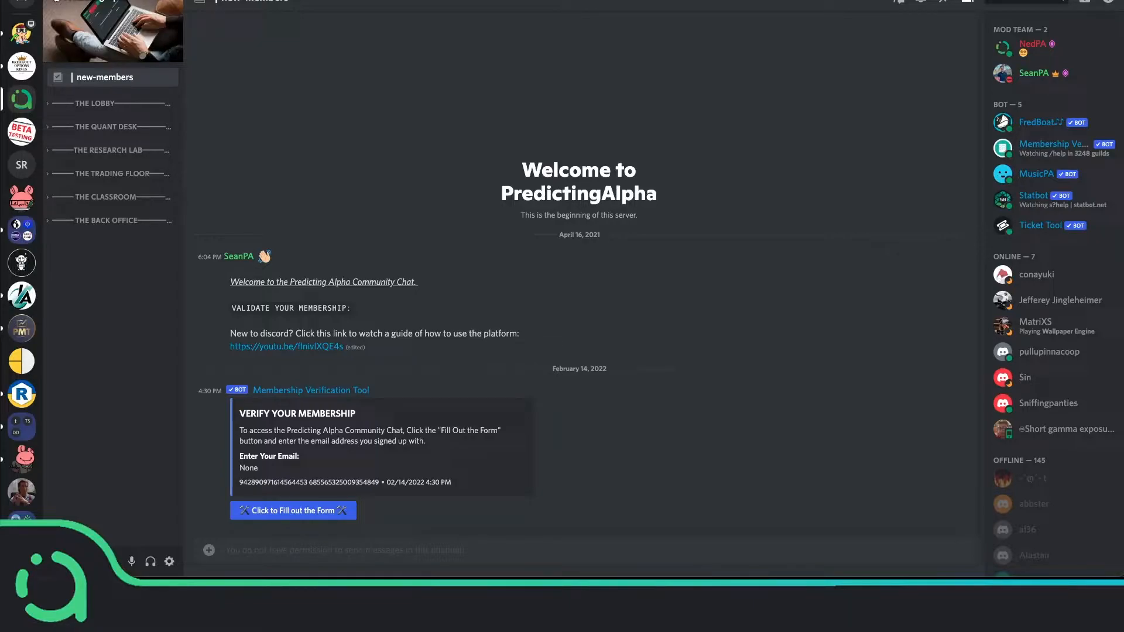
mouse_move(392, 202)
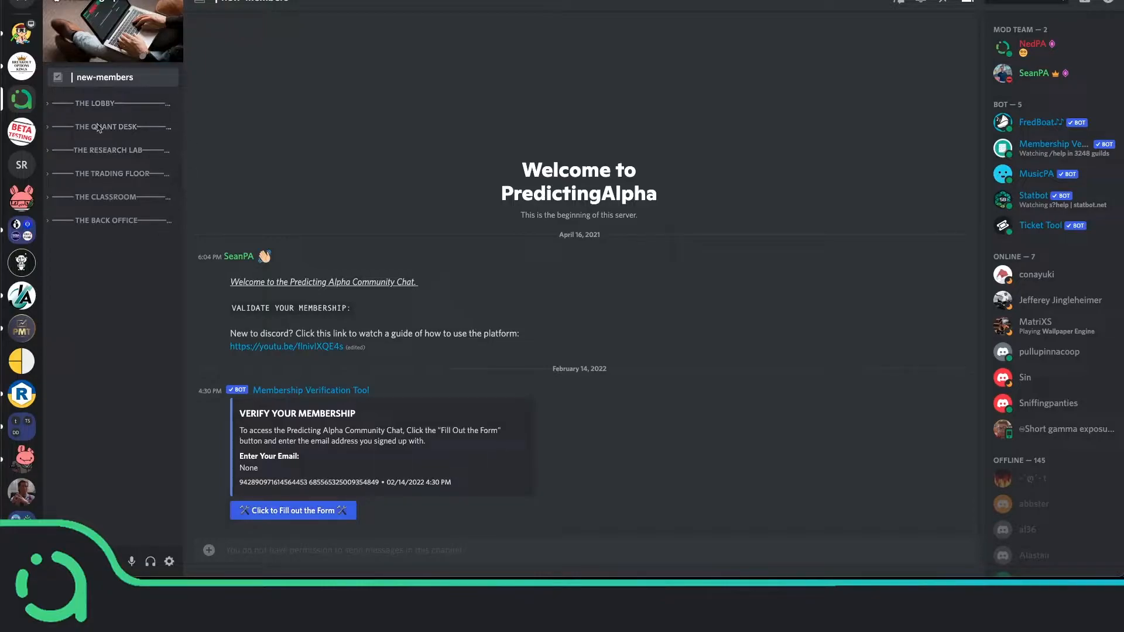
- Expand The Lobby and browse #introductions, #announcements, then #resources
left_click(93, 102)
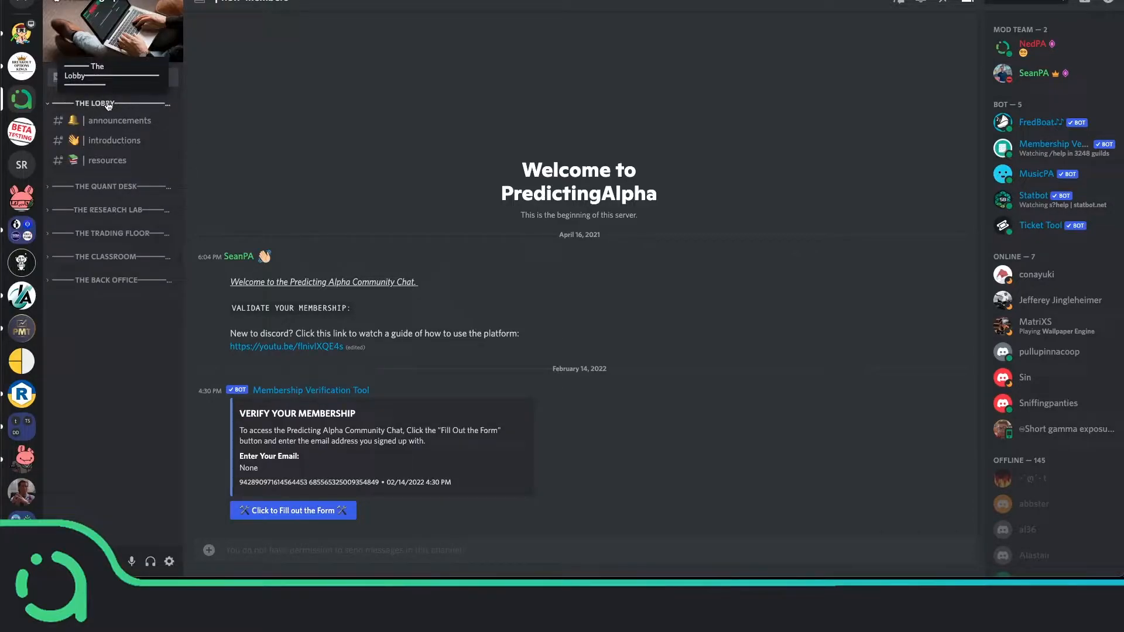
left_click(114, 140)
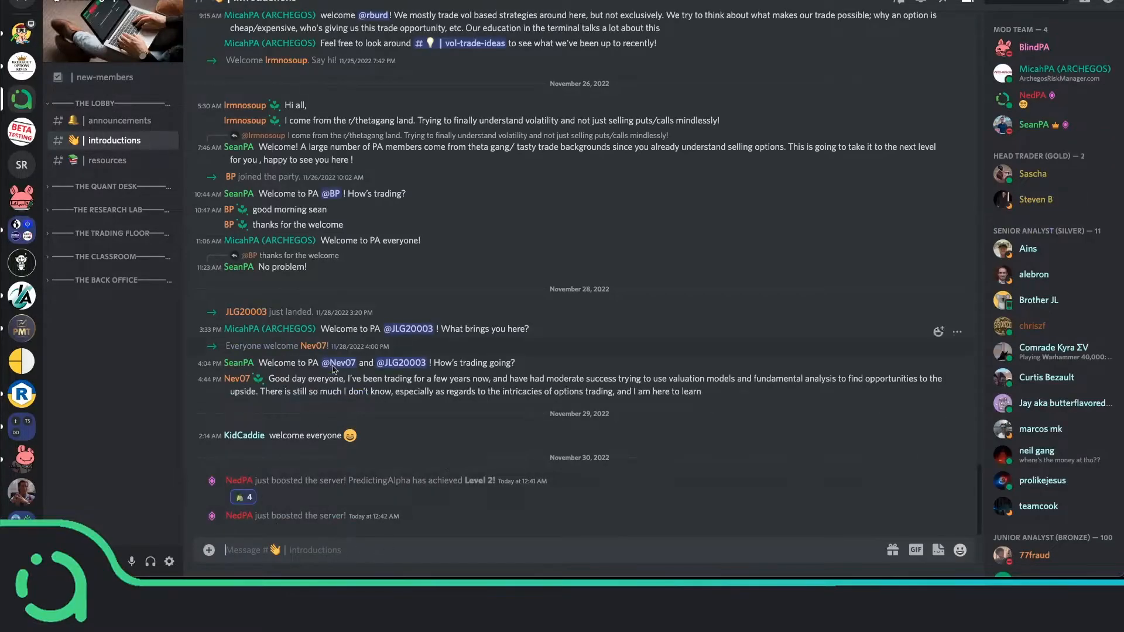
scroll("up", 3)
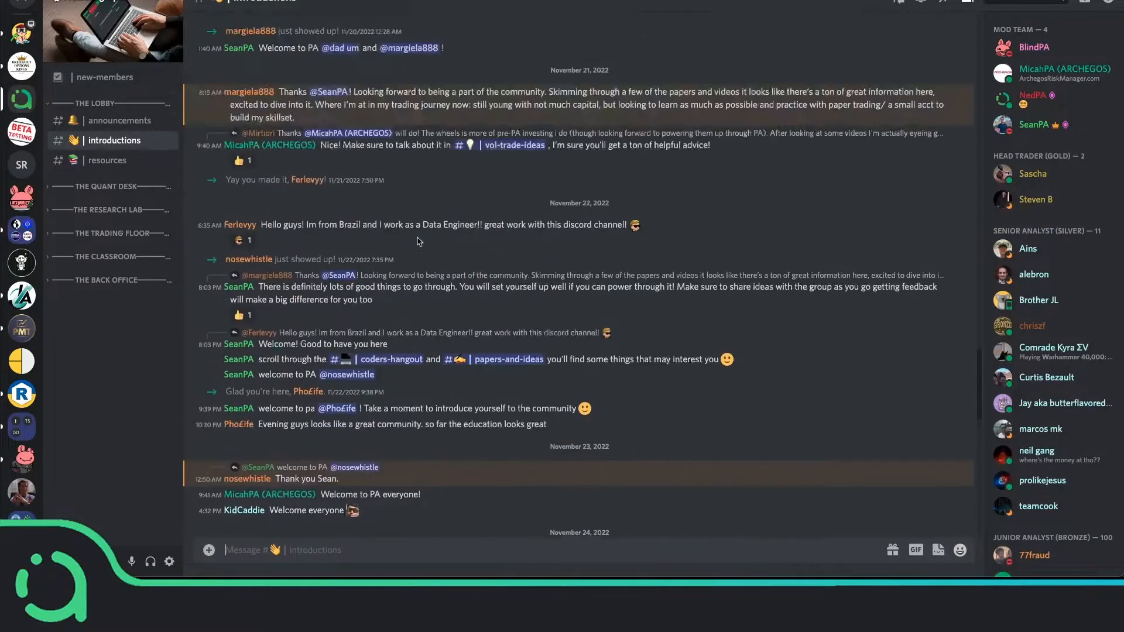
scroll("up", 3)
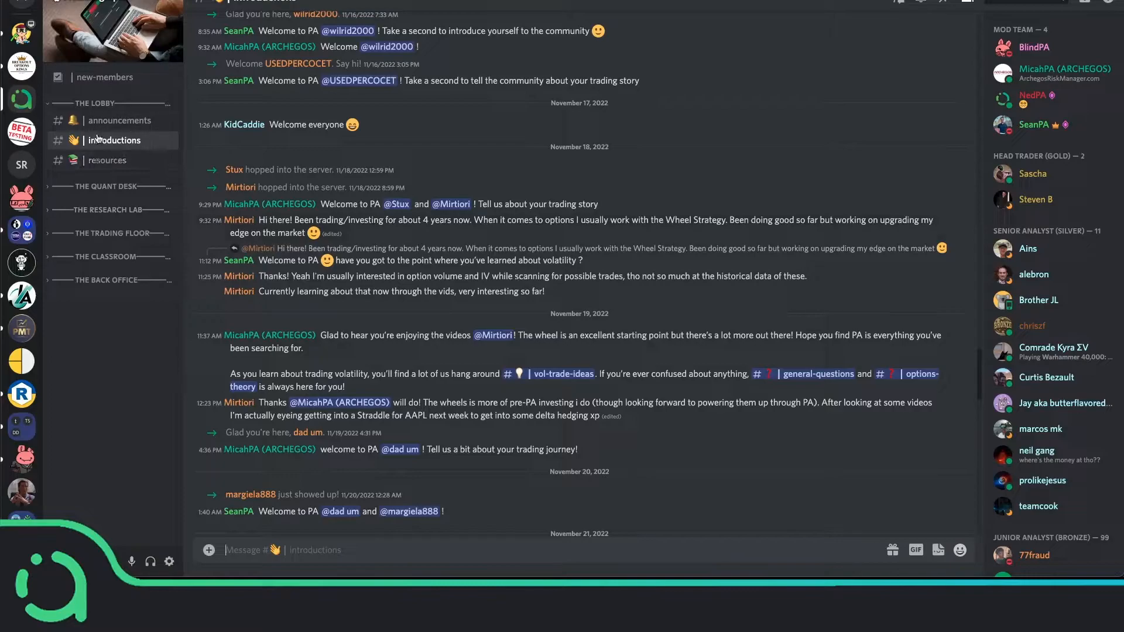
mouse_move(107, 160)
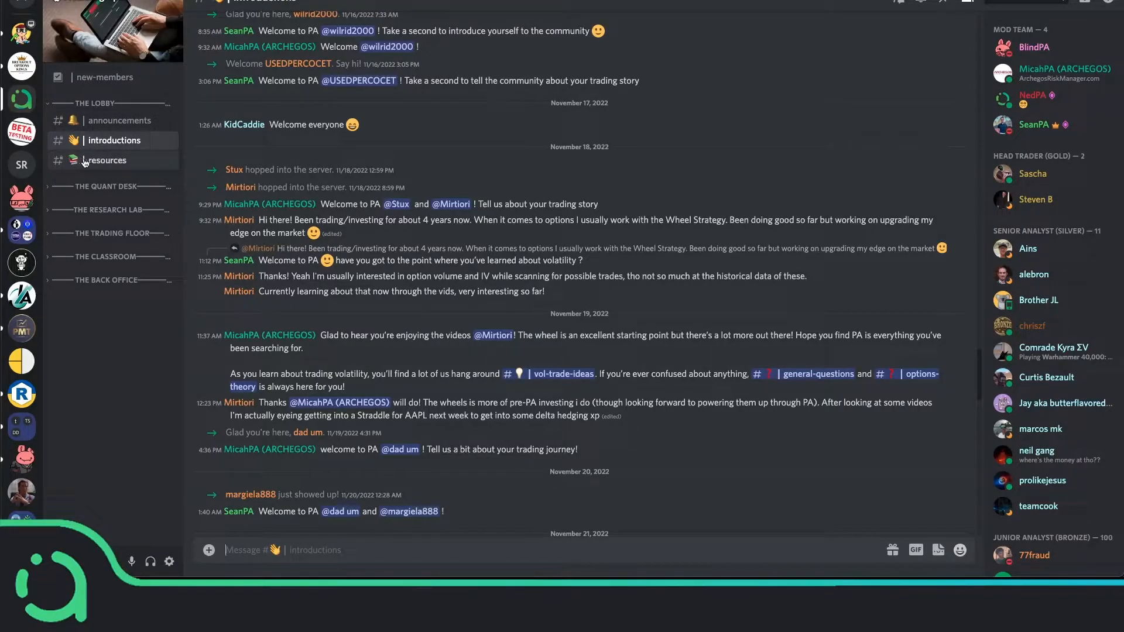
left_click(119, 120)
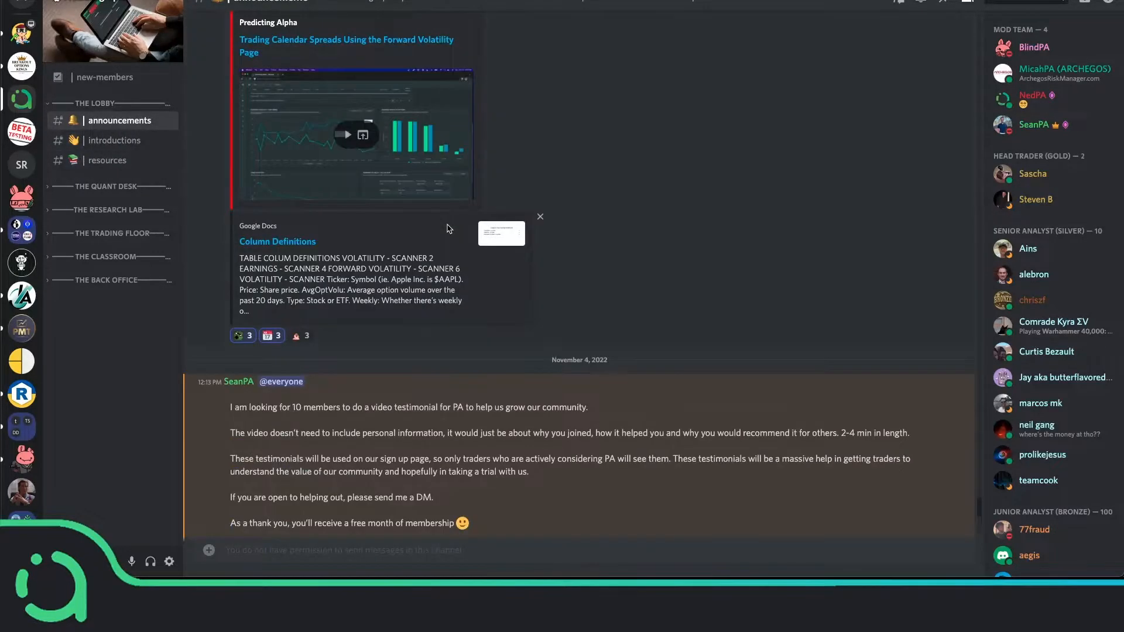
left_click(106, 160)
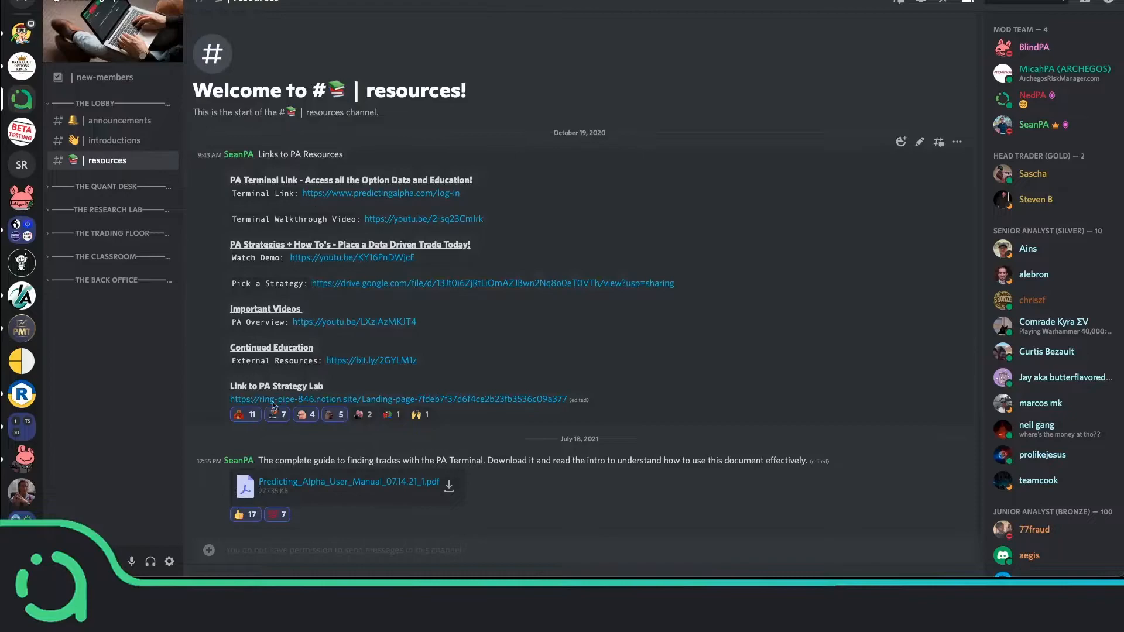
mouse_move(100, 179)
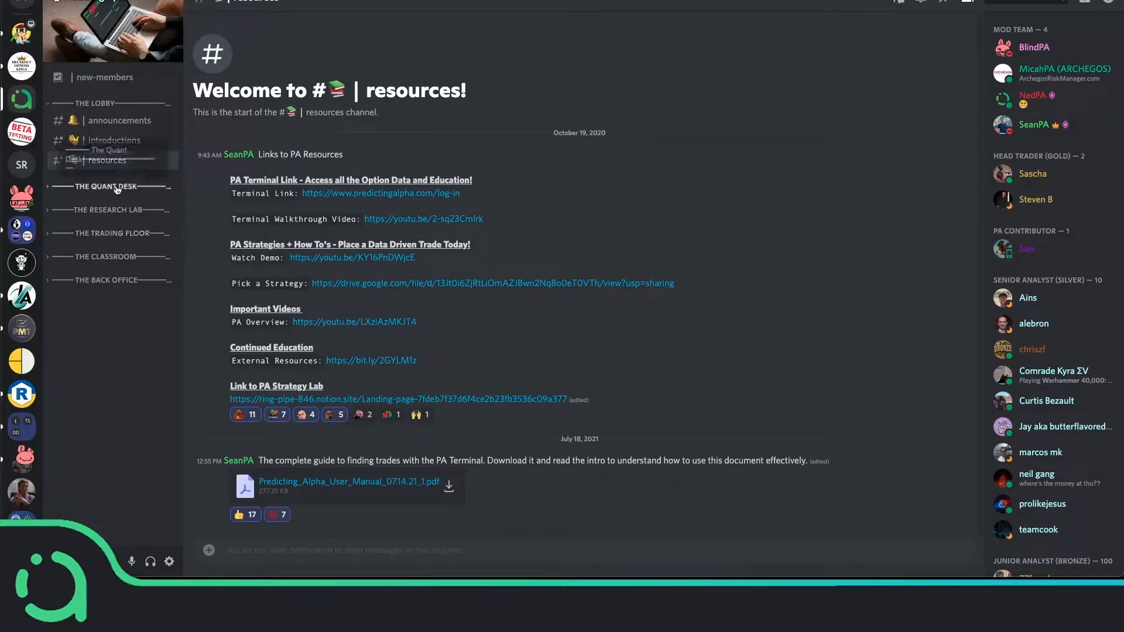
- Expand The Quant Desk and view #papers-and-ideas and #coders-hangout
left_click(117, 203)
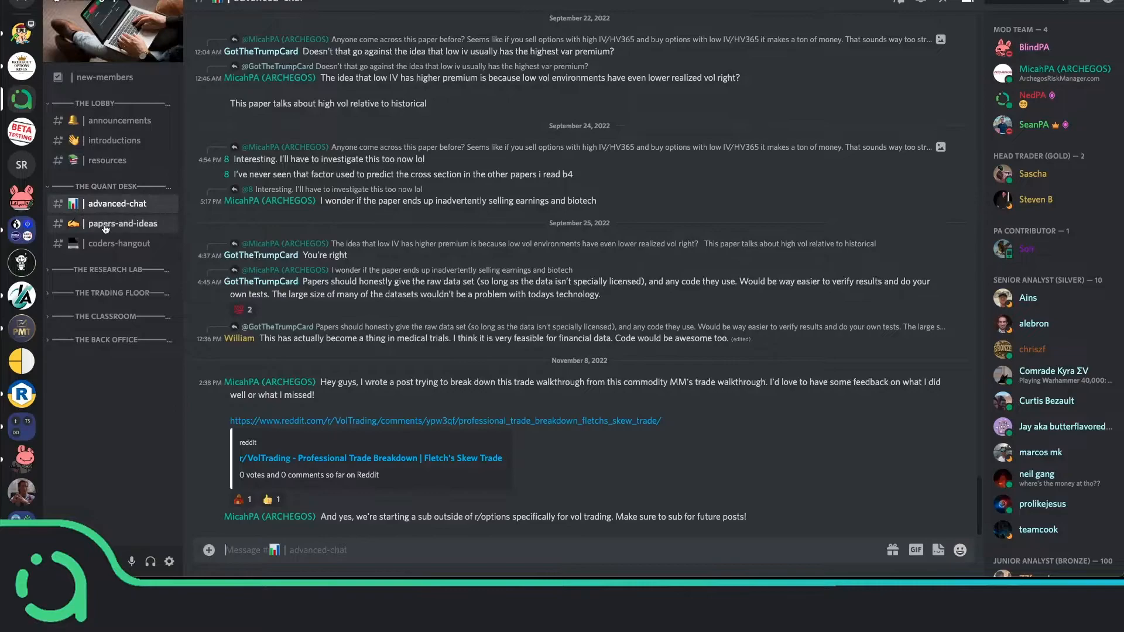
left_click(125, 223)
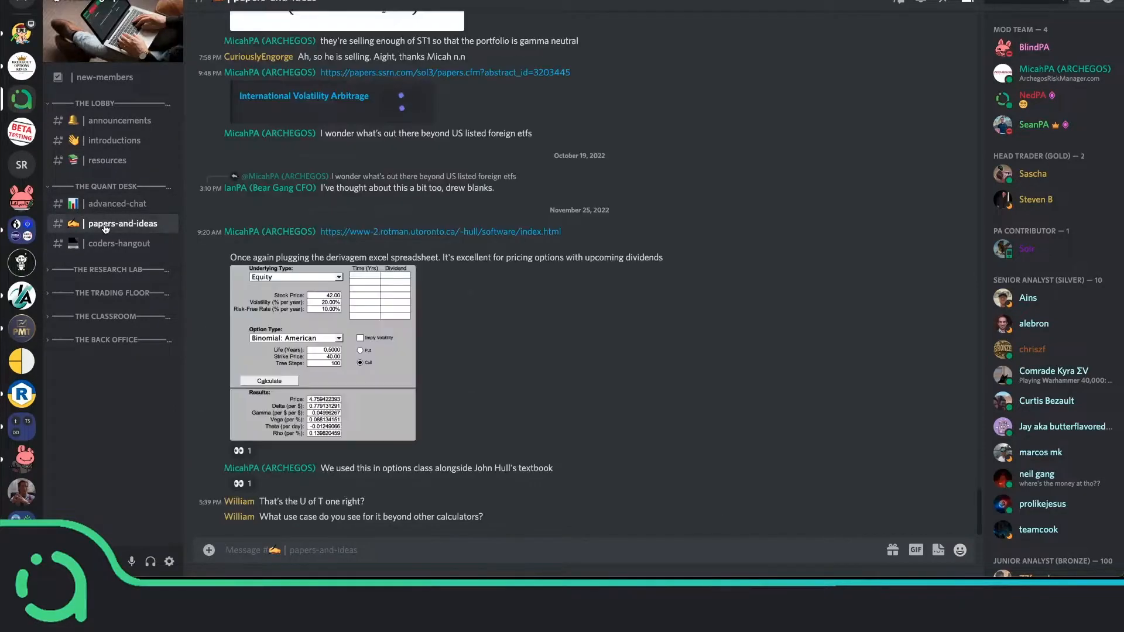
left_click(120, 243)
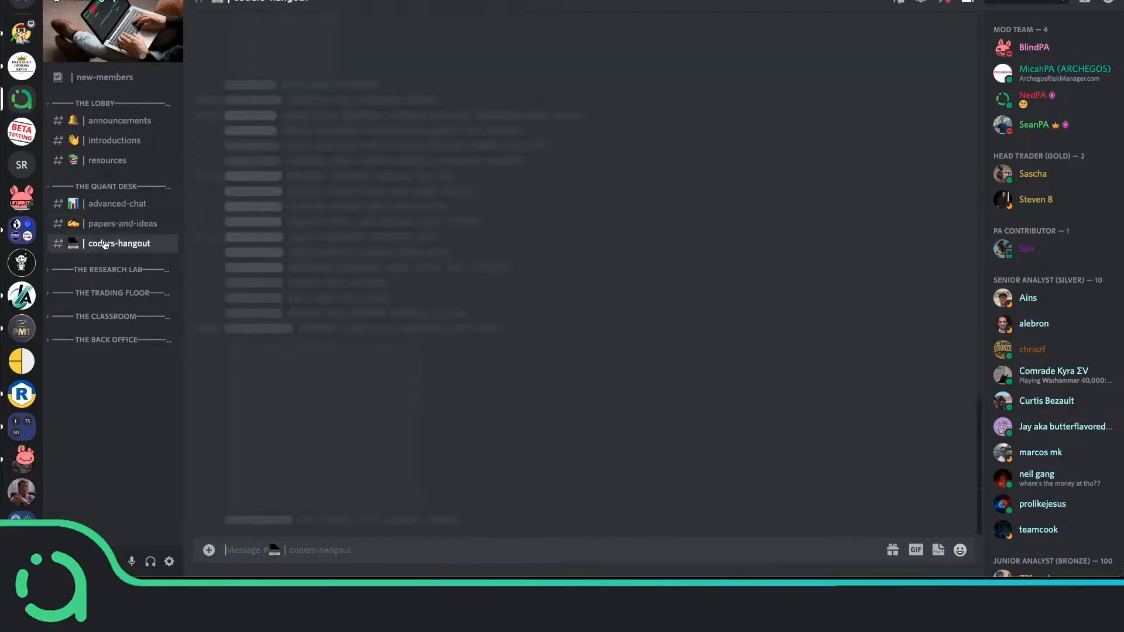
left_click(119, 243)
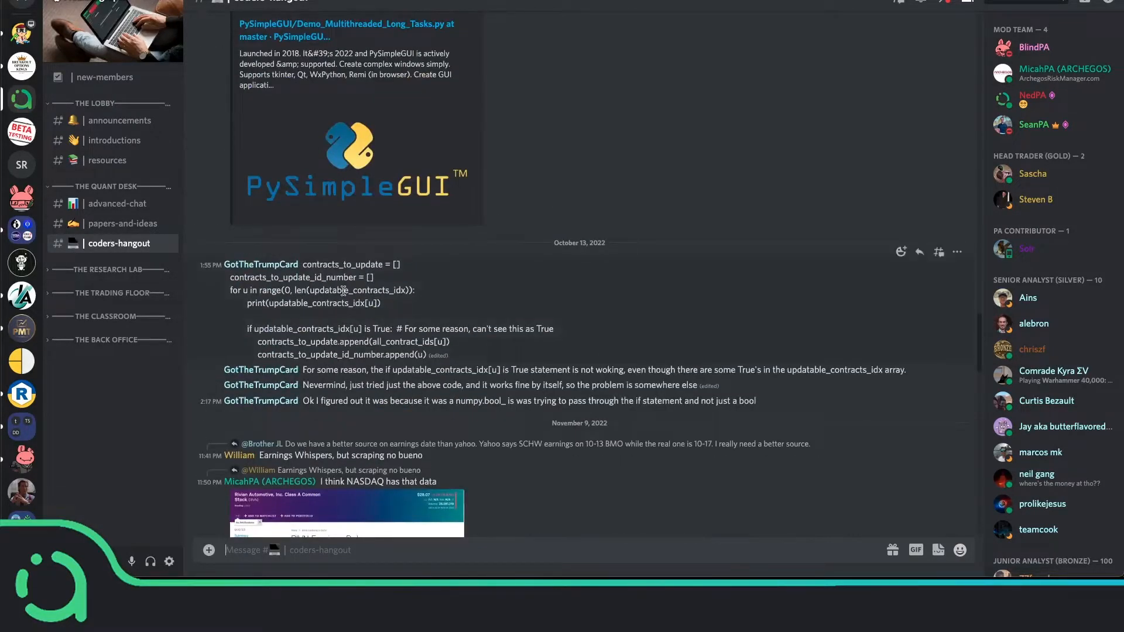
- Expand The Research Lab and browse #forecast-dispersion, #long-short-port, and #forward-volatility
left_click(105, 269)
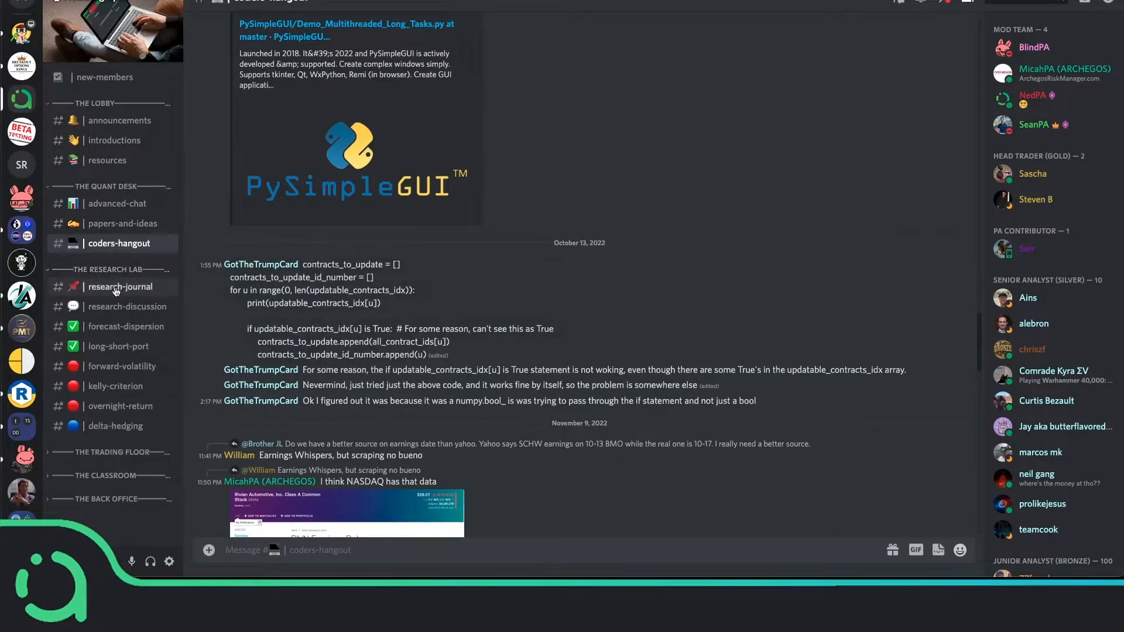
mouse_move(125, 326)
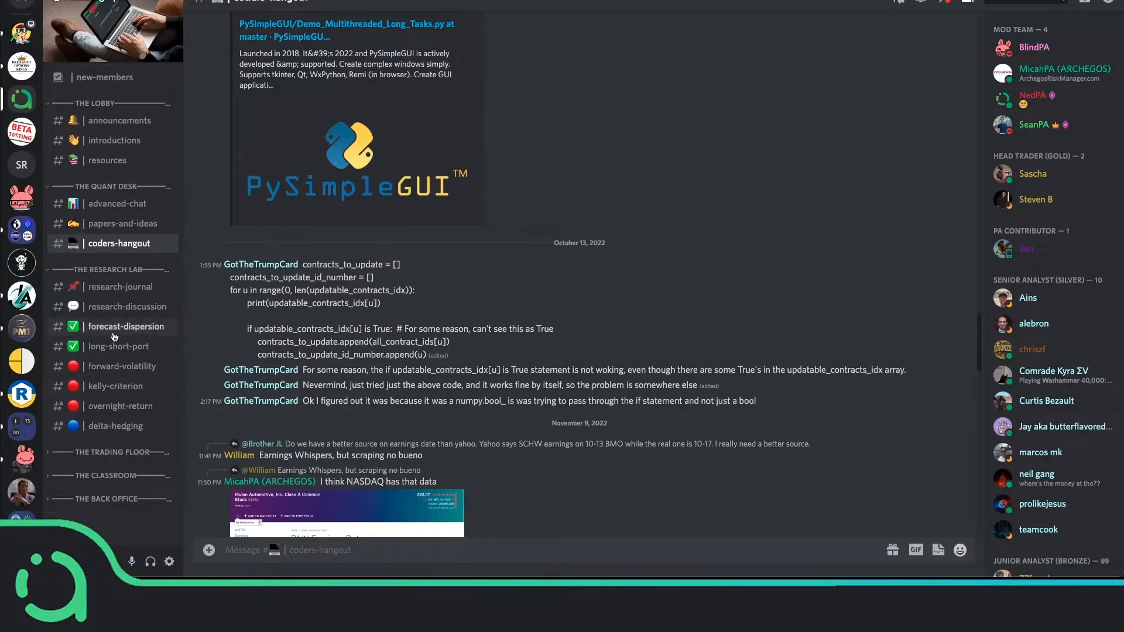
left_click(127, 326)
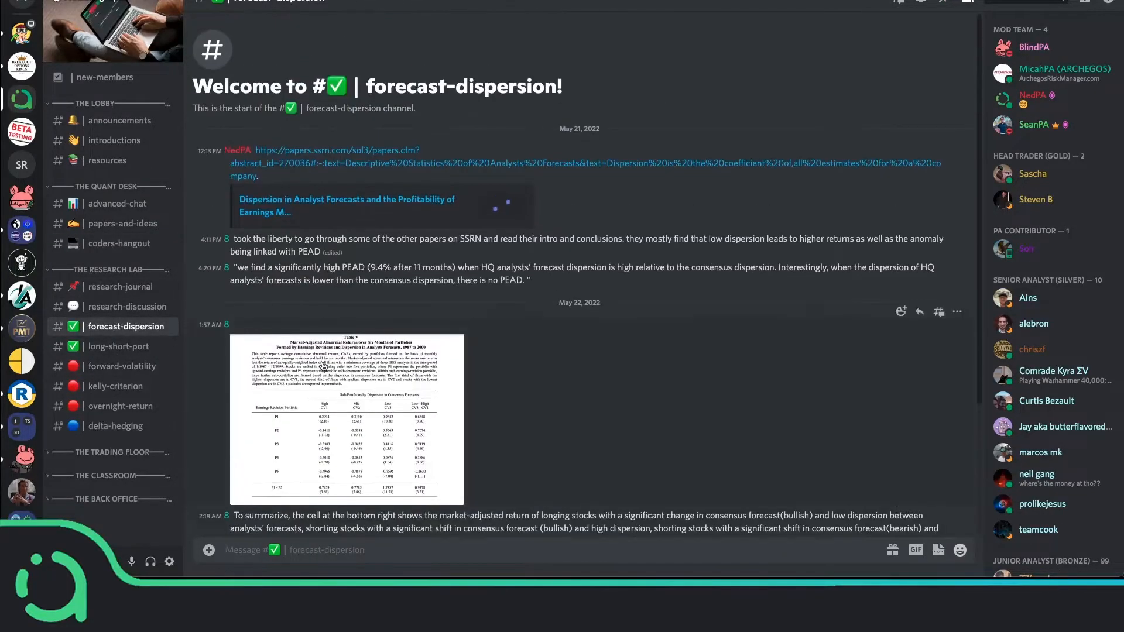
left_click(118, 346)
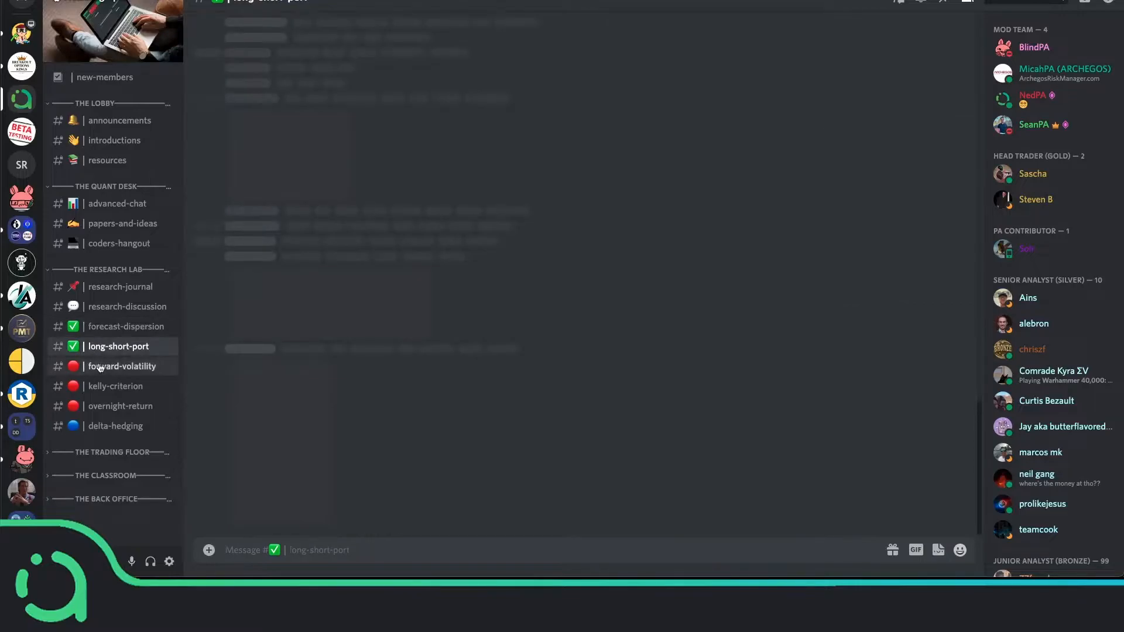
left_click(121, 366)
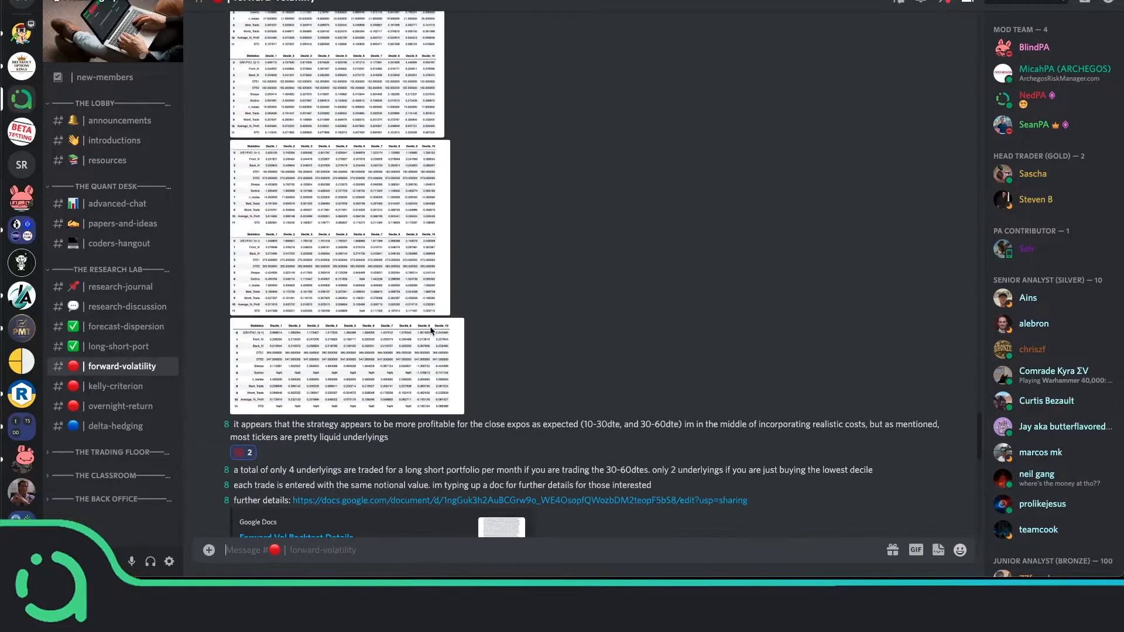
scroll("up", 3)
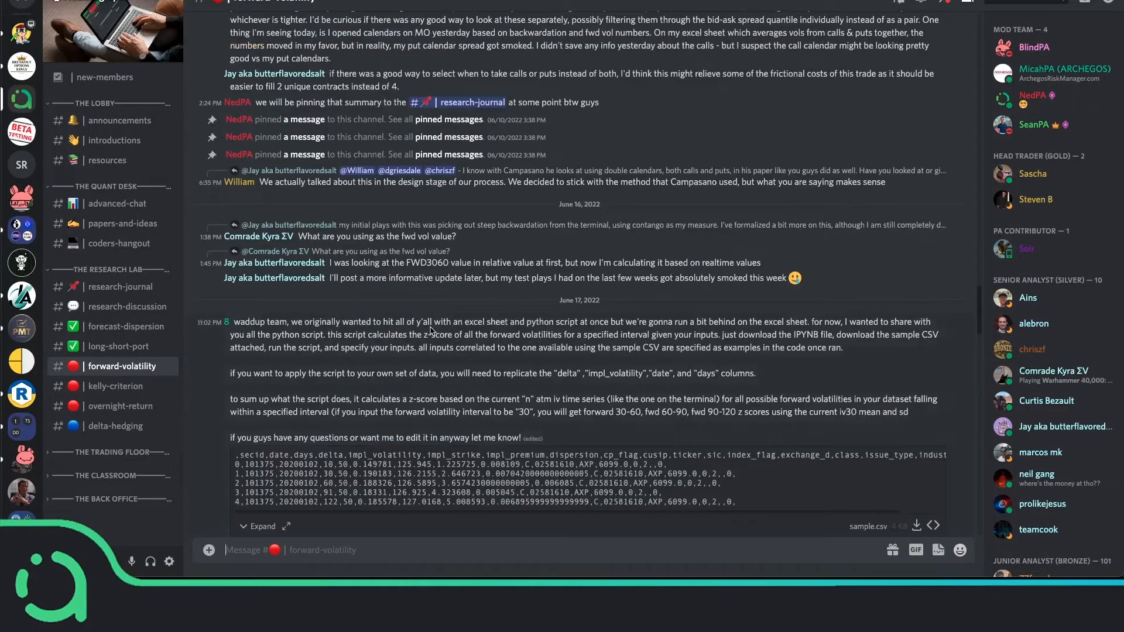
scroll("up", 3)
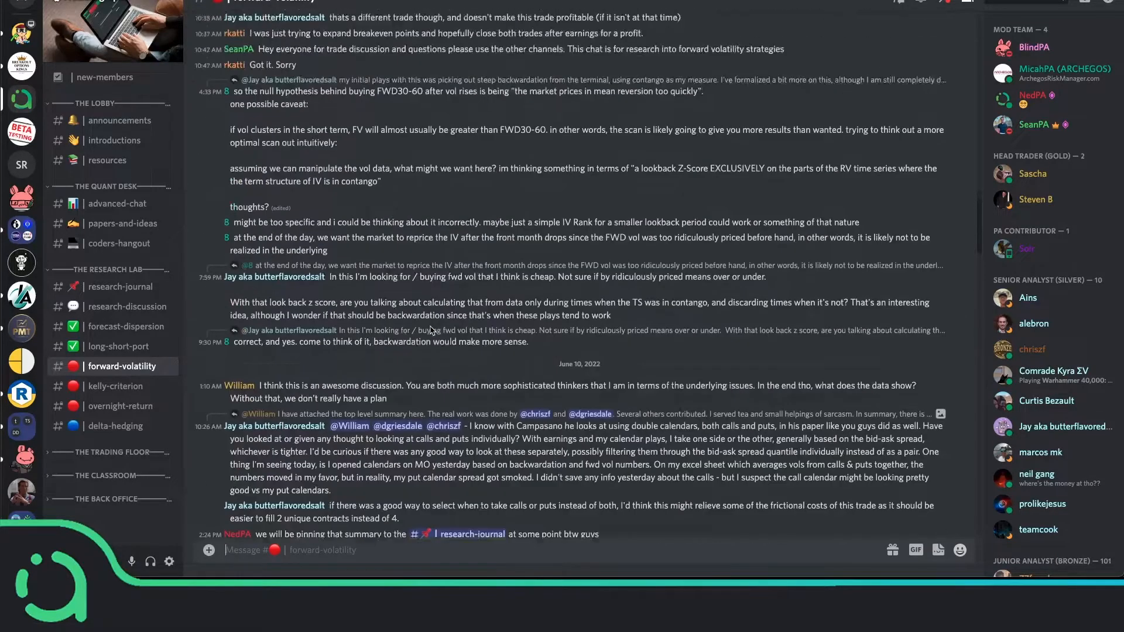
scroll("down", 3)
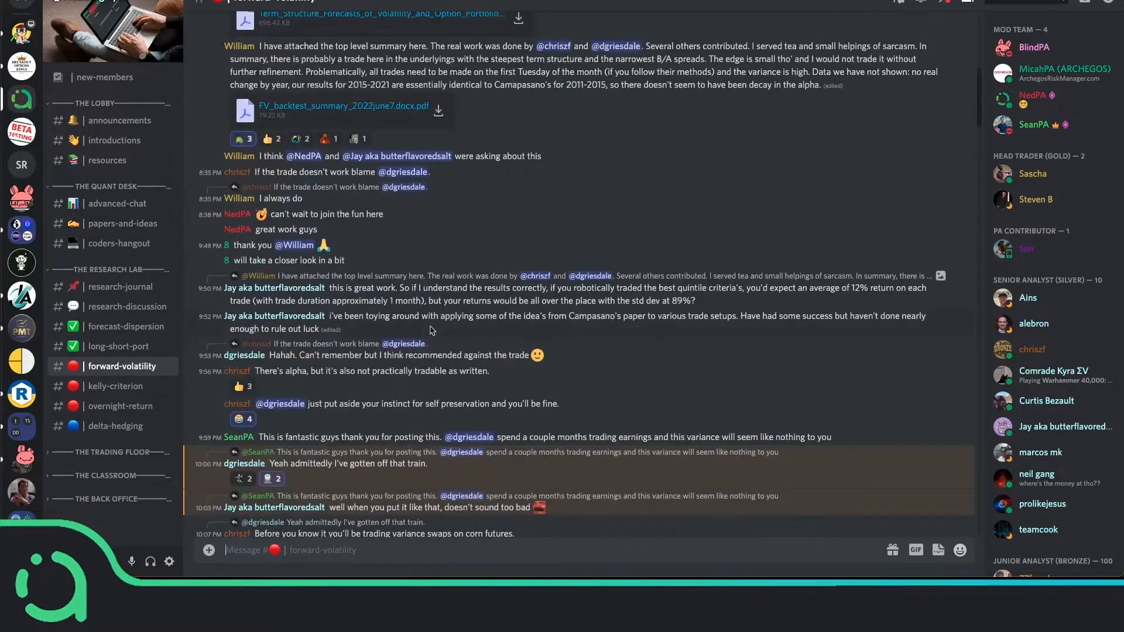
mouse_move(541, 260)
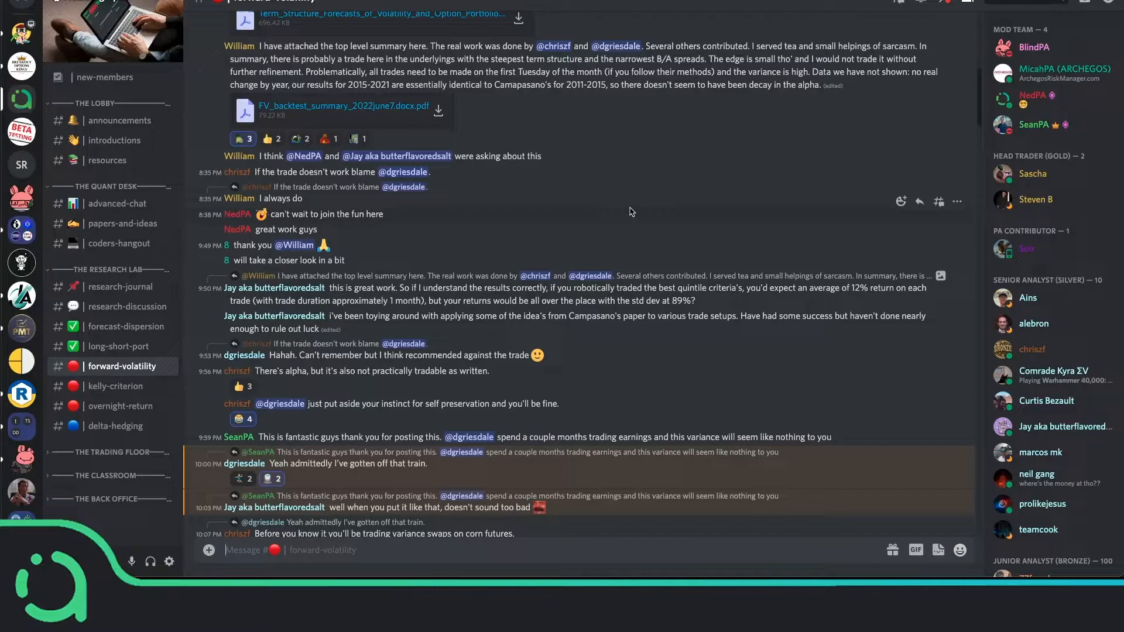
- Scroll the channel list and open #earnings-discussion
left_click(109, 452)
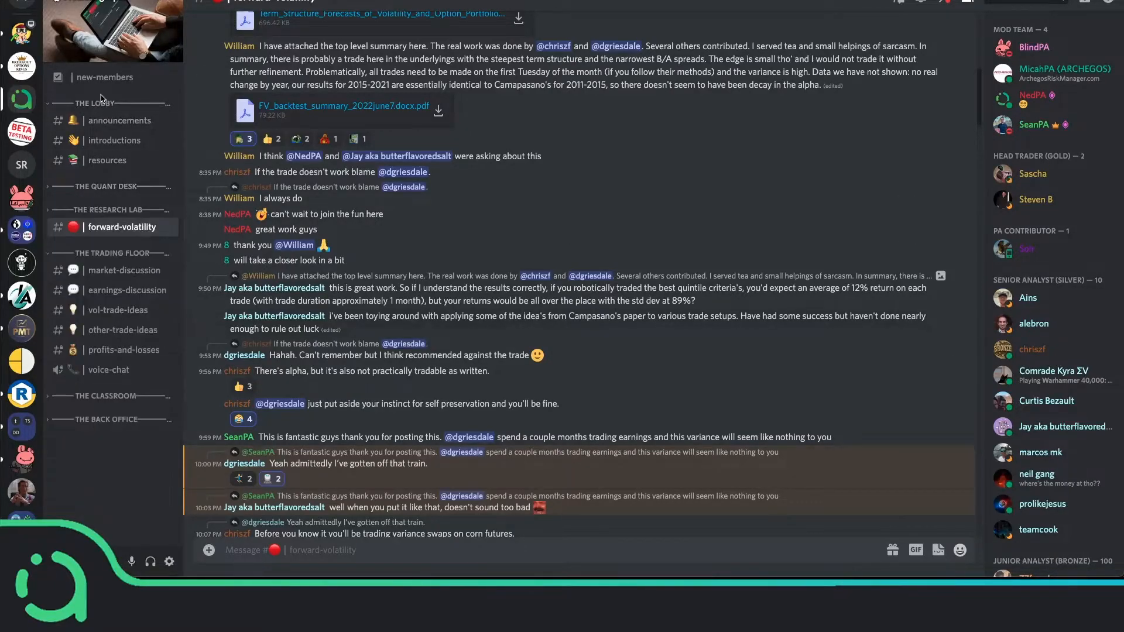
left_click(92, 102)
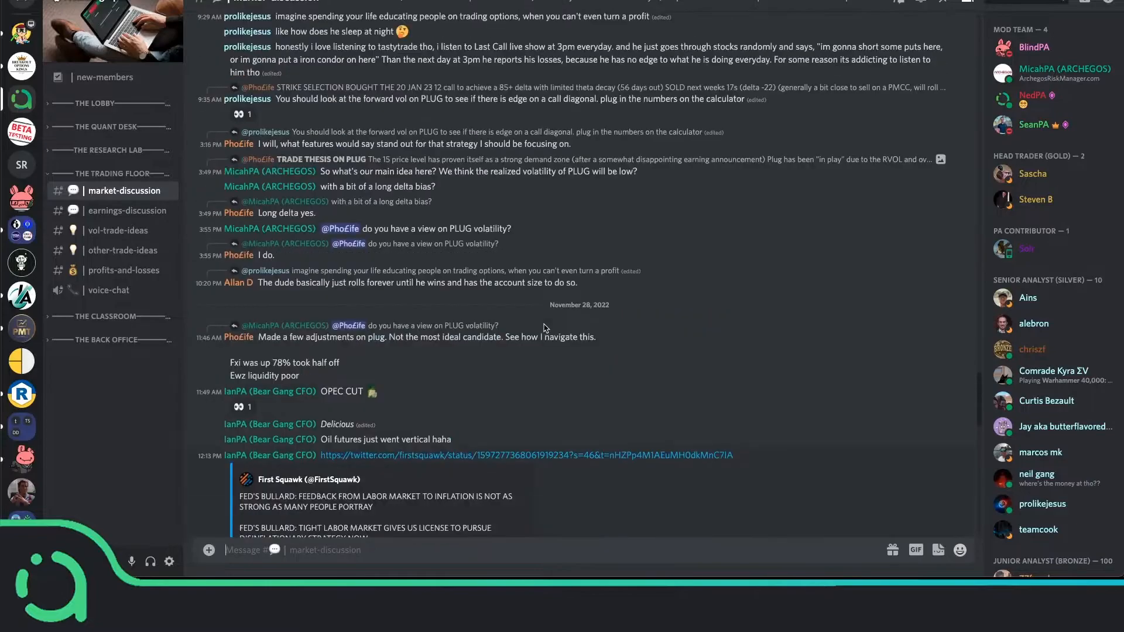
scroll("up", 3)
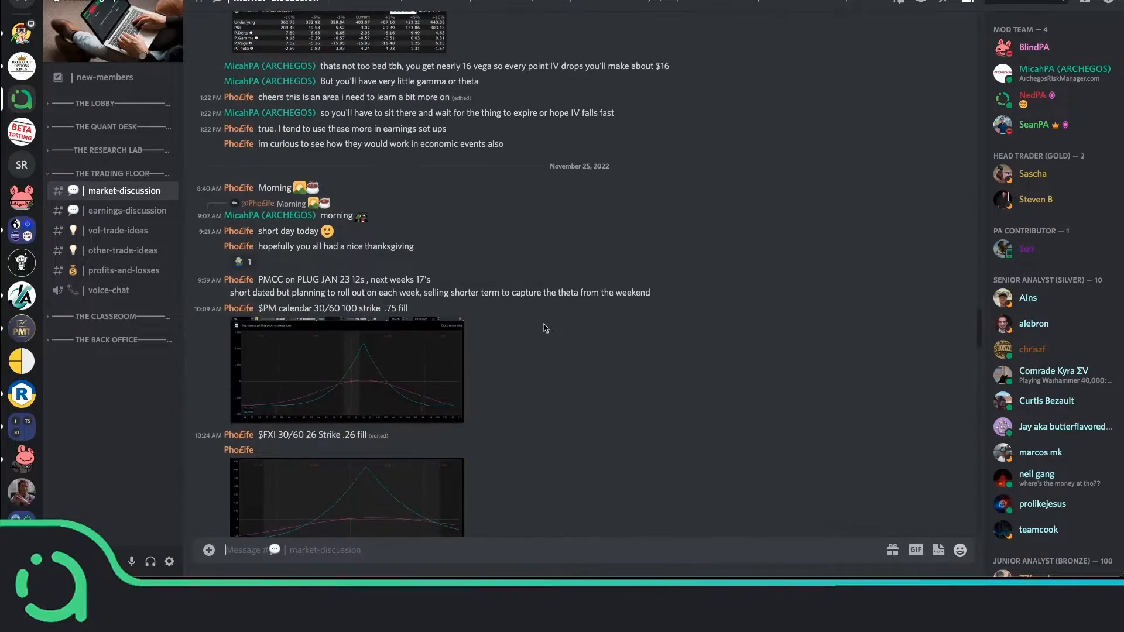
scroll("down", 3)
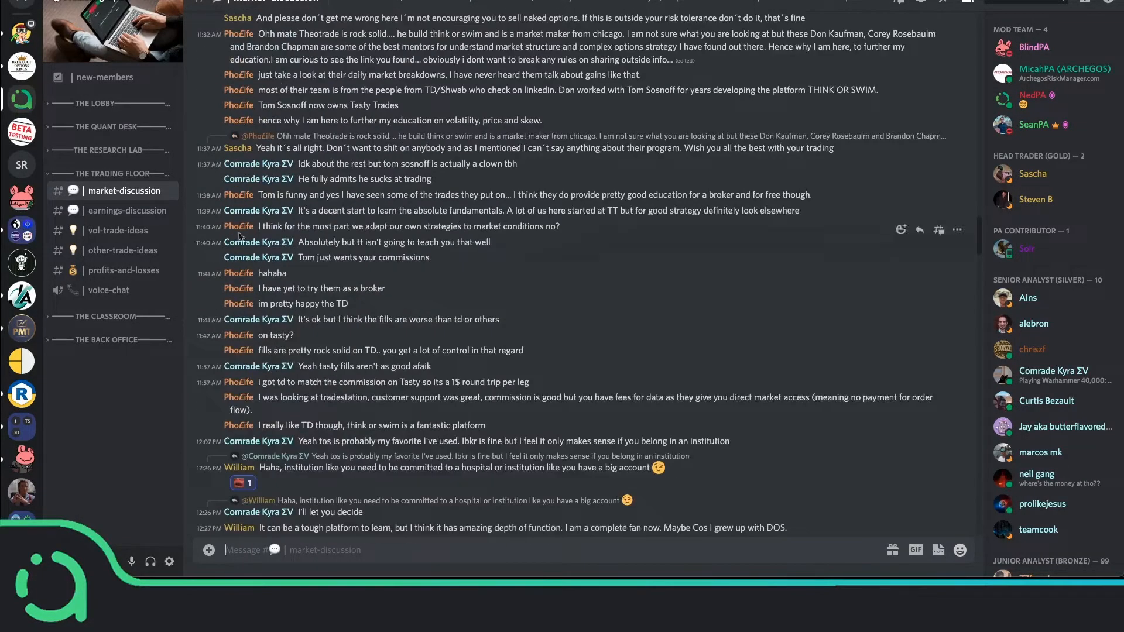
mouse_move(127, 210)
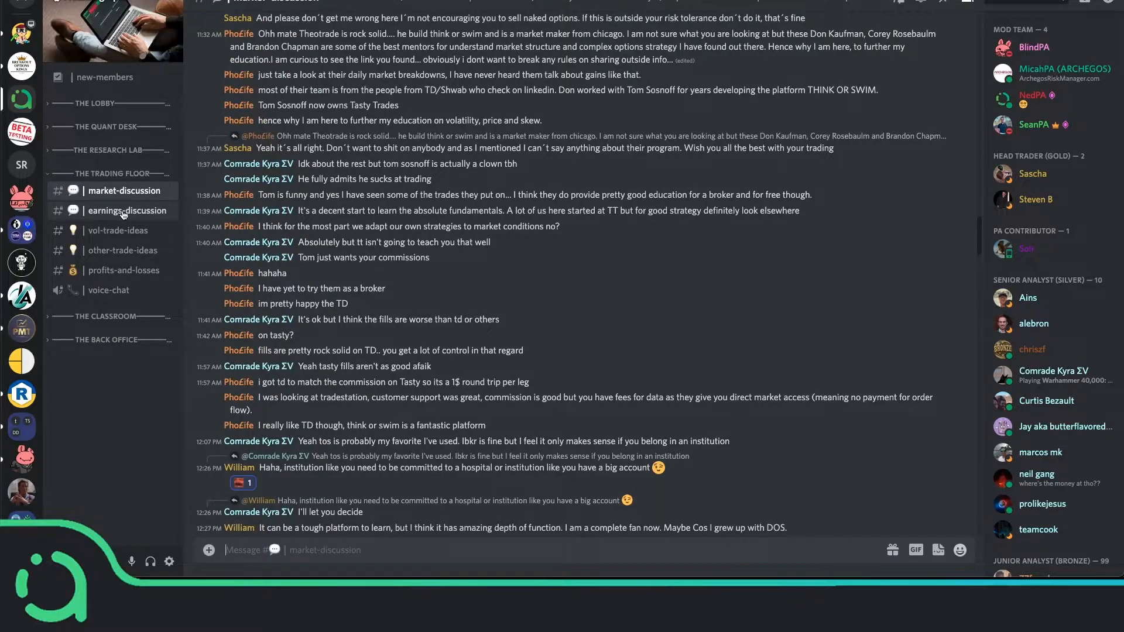
left_click(128, 211)
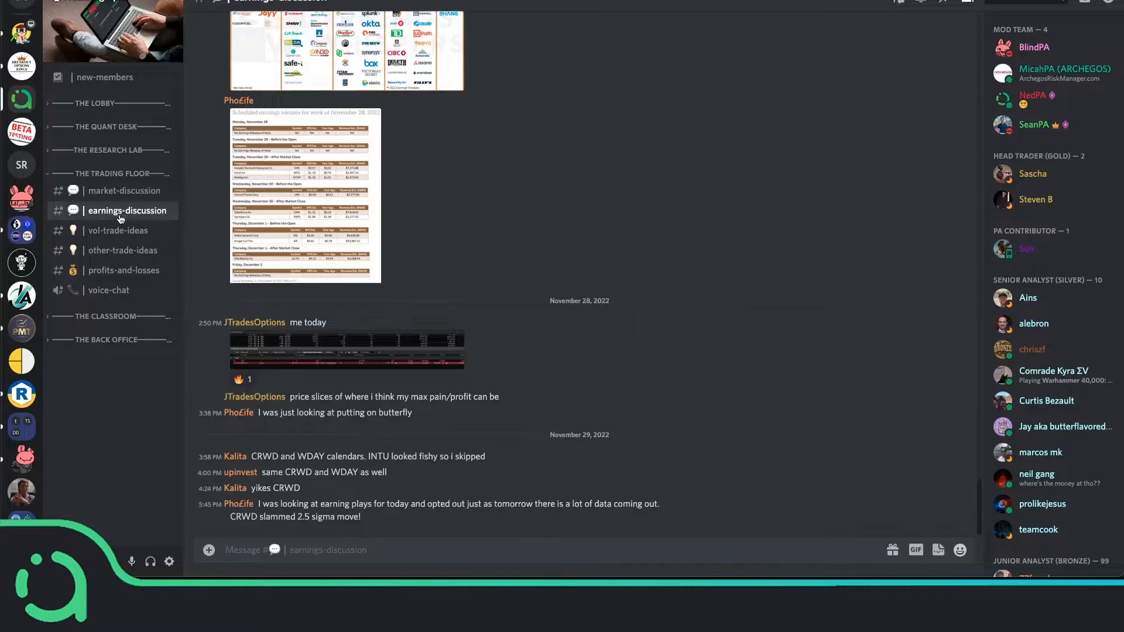
mouse_move(508, 297)
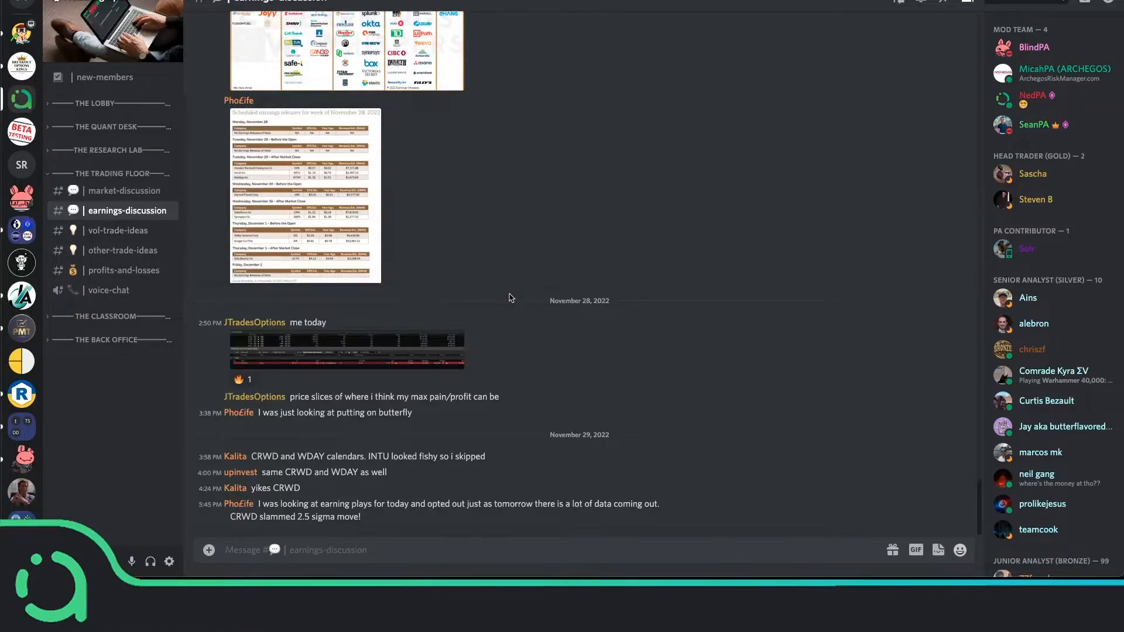
mouse_move(546, 452)
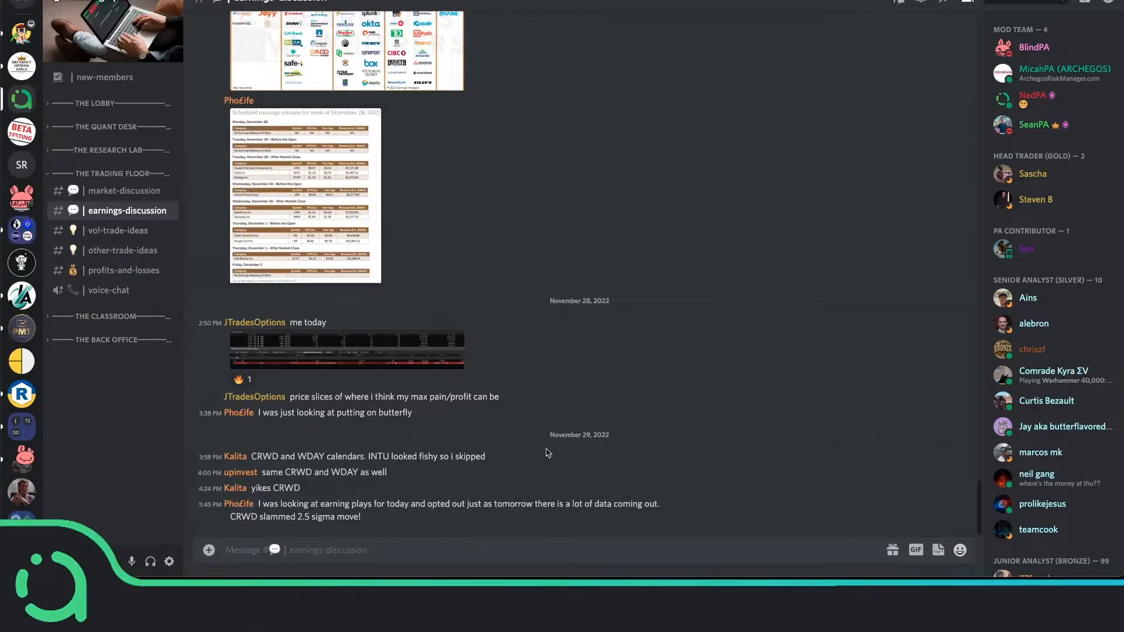
mouse_move(118, 230)
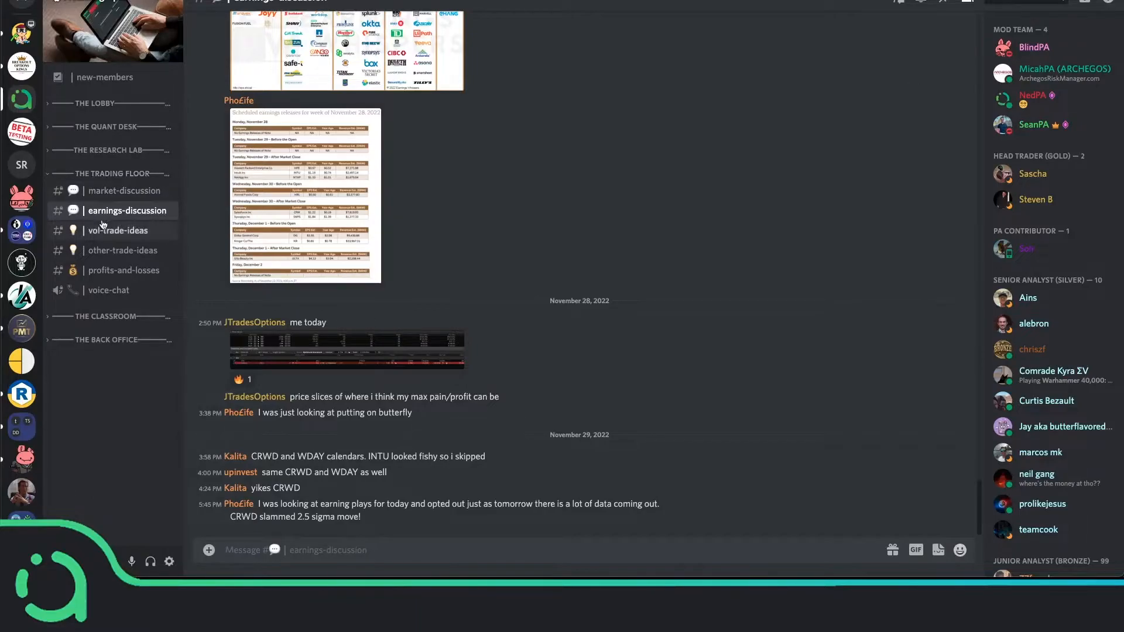
- View #vol-trade-ideas, then scroll through #other-trade-ideas
left_click(118, 231)
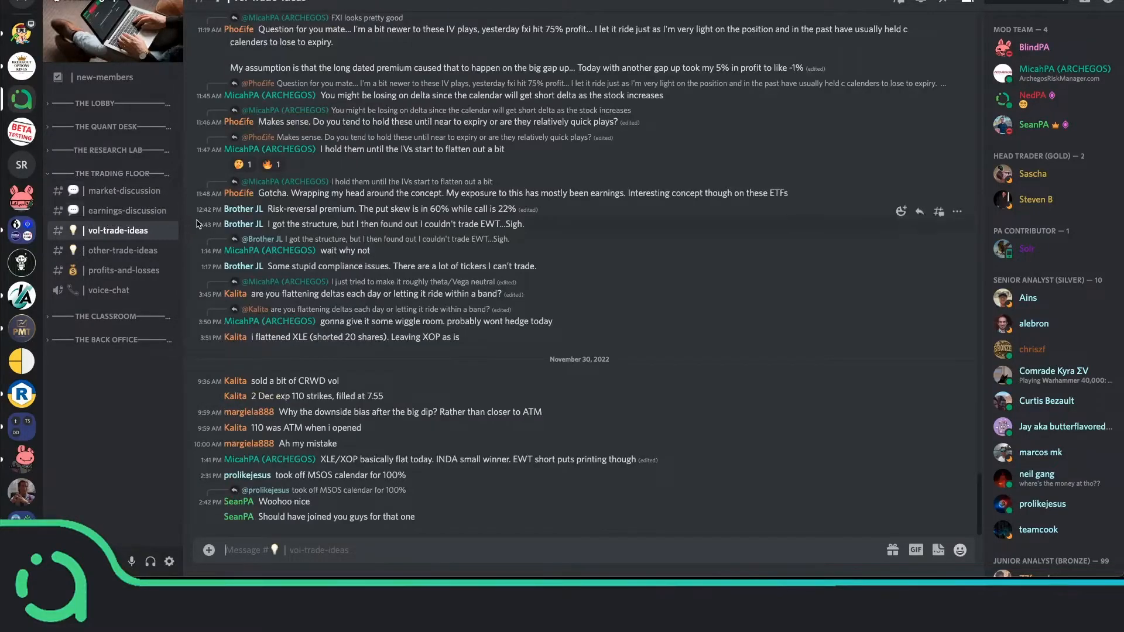
mouse_move(295, 240)
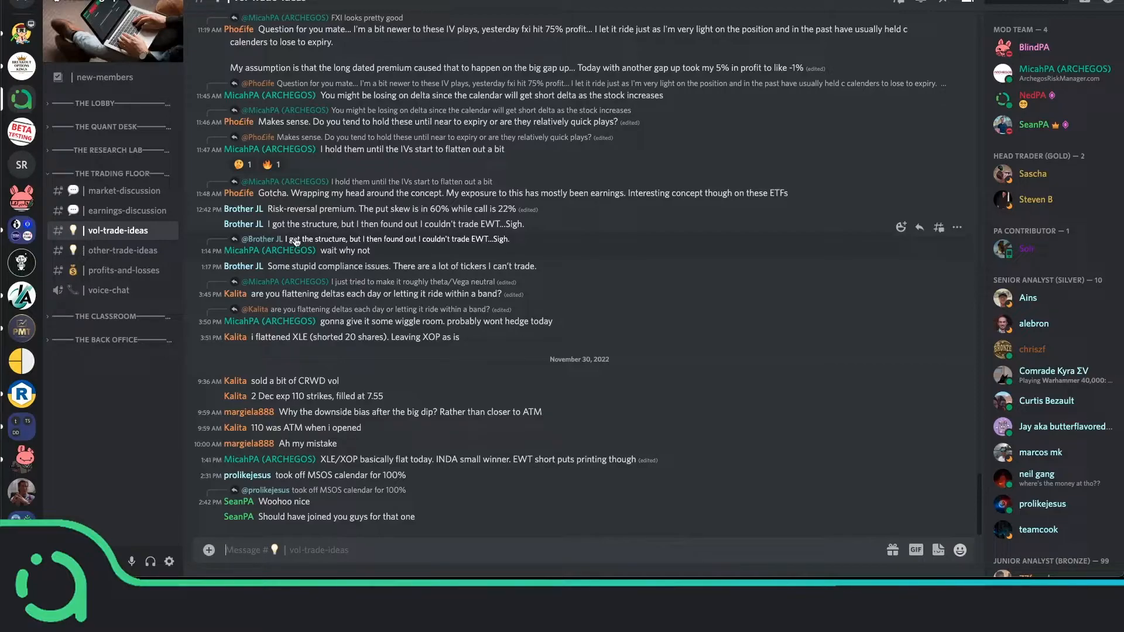
mouse_move(125, 271)
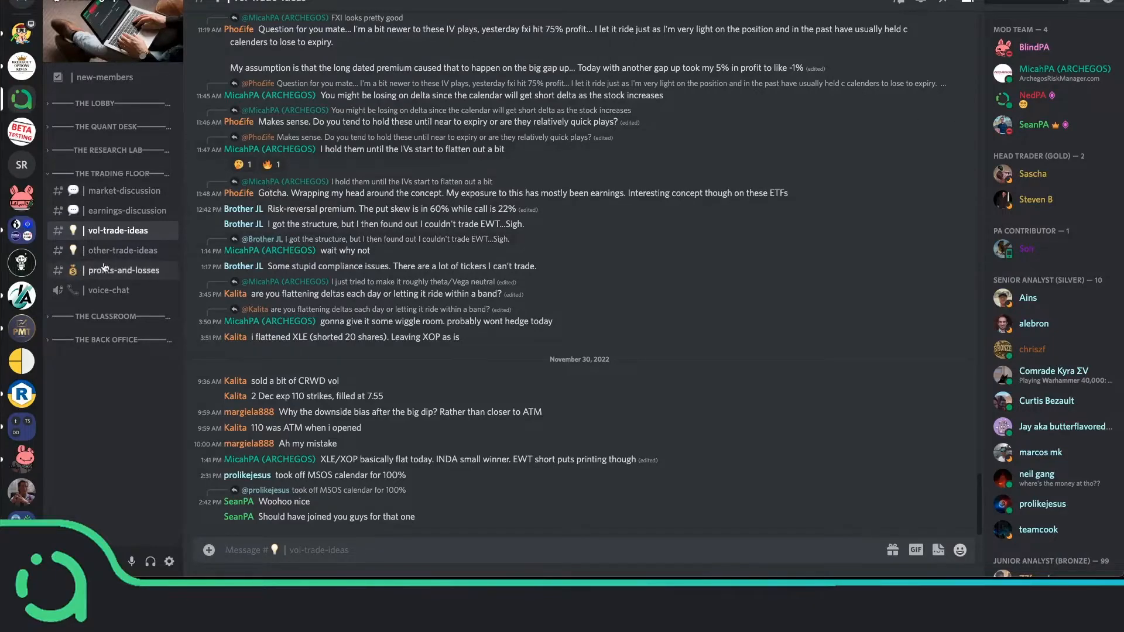
mouse_move(121, 250)
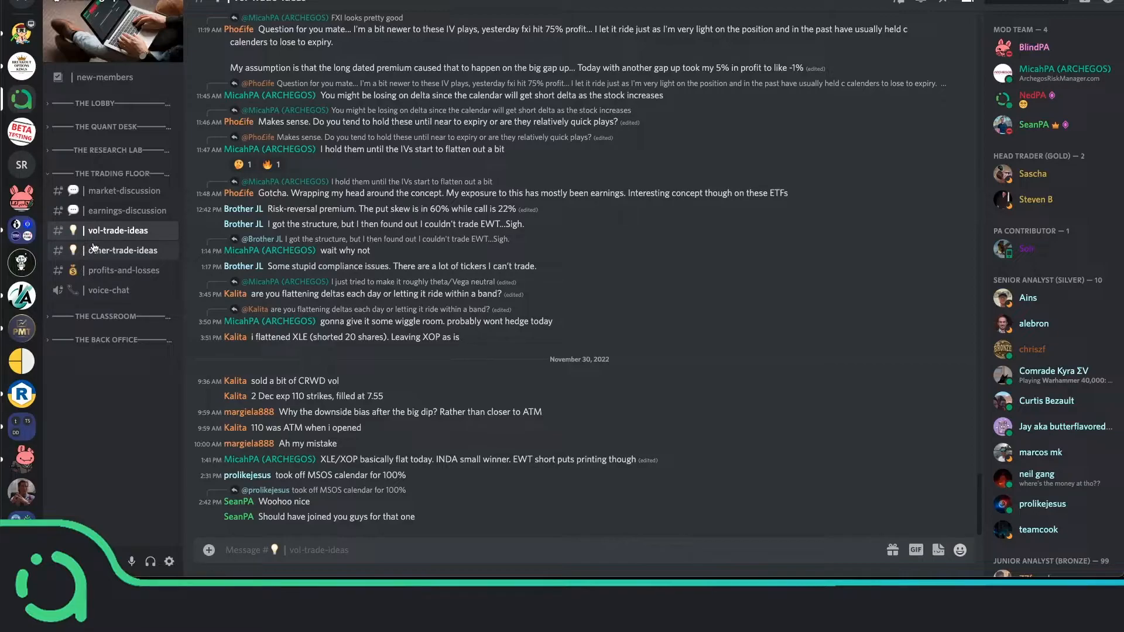
left_click(124, 250)
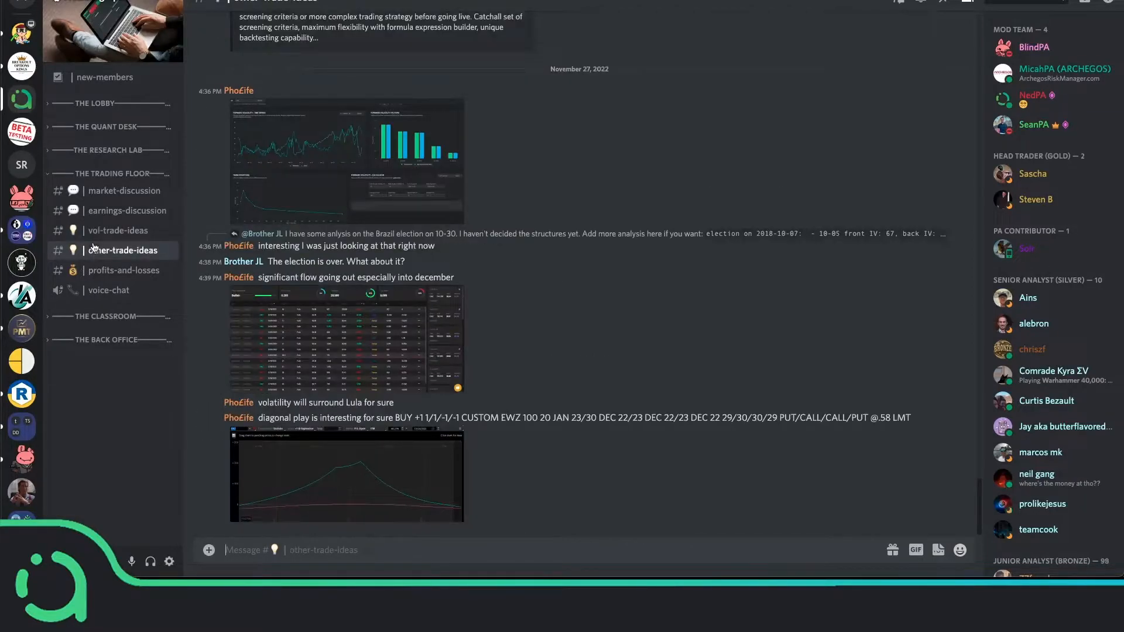
scroll("up", 3)
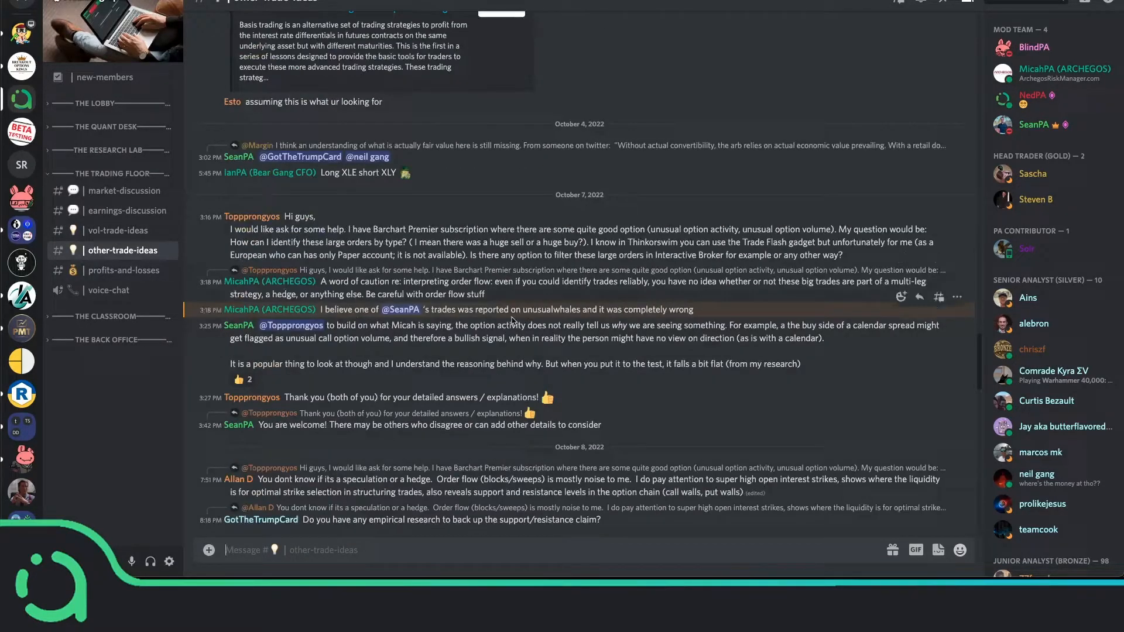
scroll("down", 3)
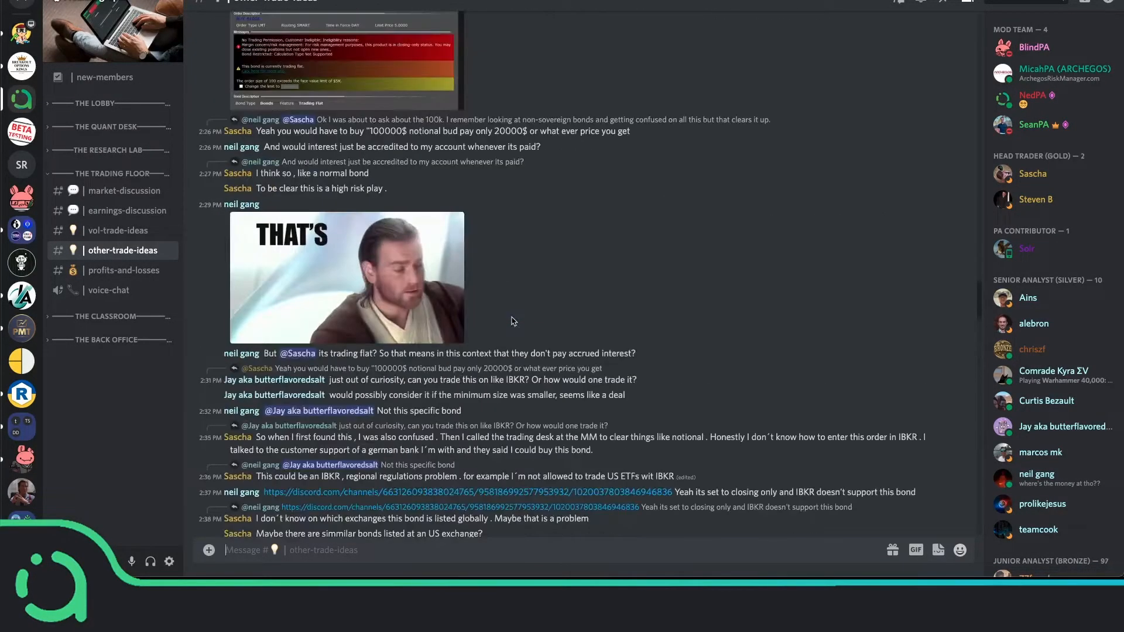
scroll("up", 3)
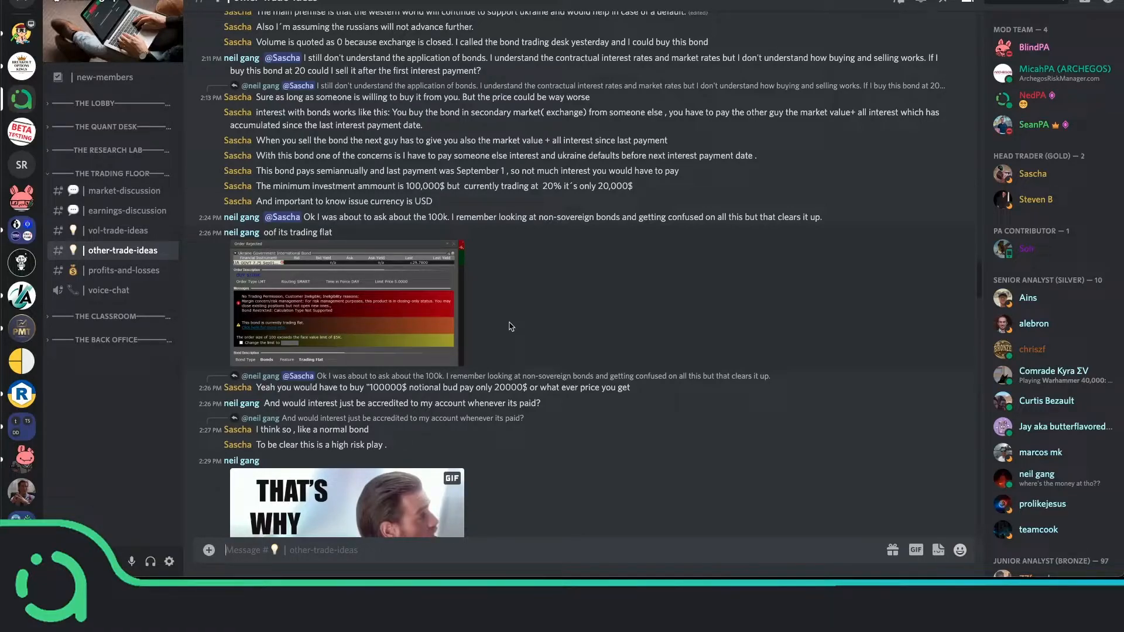
- Open #profits-and-losses and scroll up through its July 2022 trade posts
left_click(123, 270)
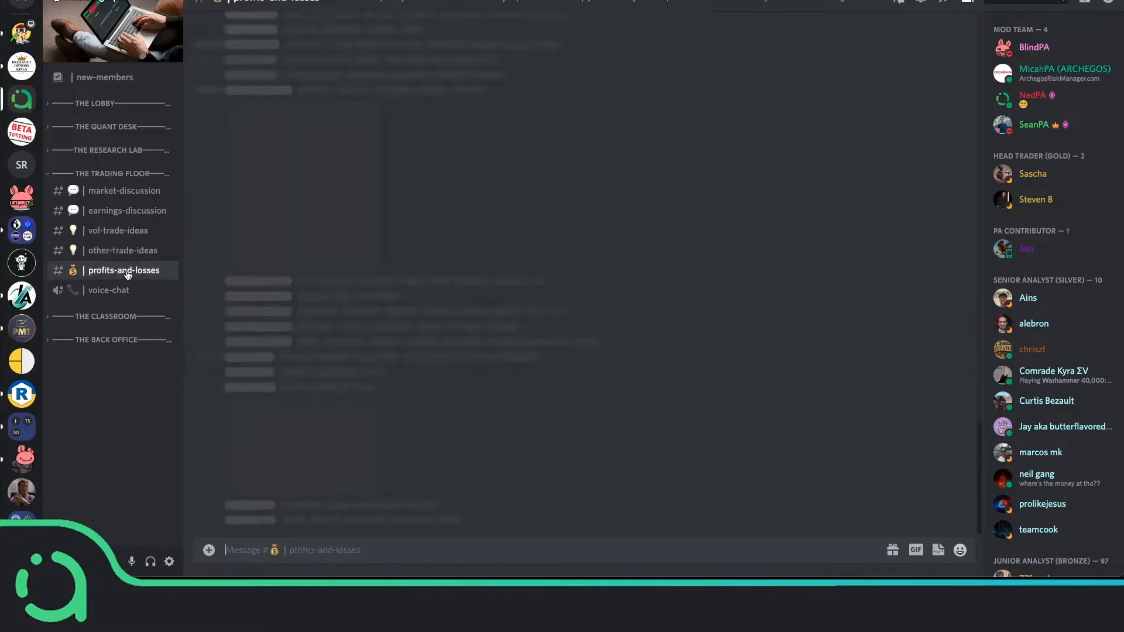
left_click(123, 271)
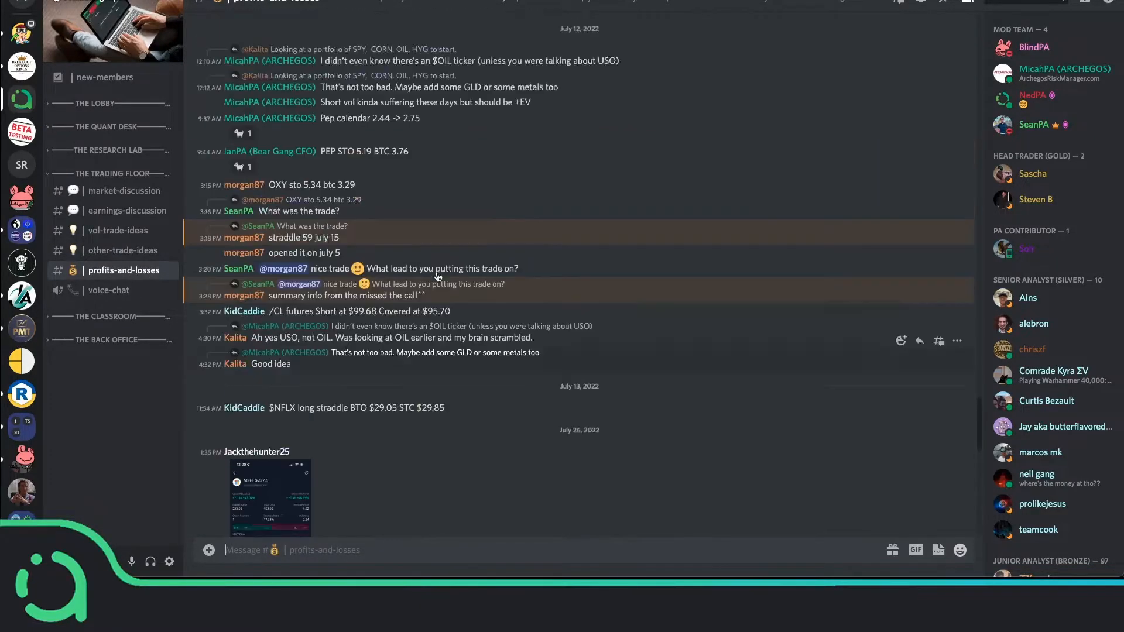
scroll("up", 3)
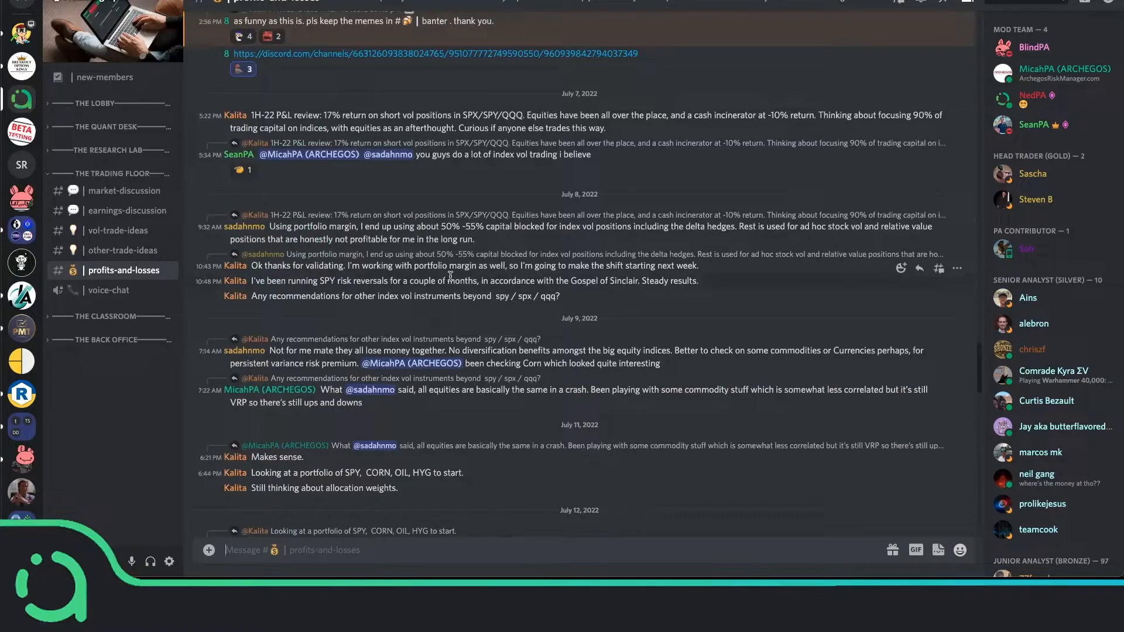
mouse_move(398, 236)
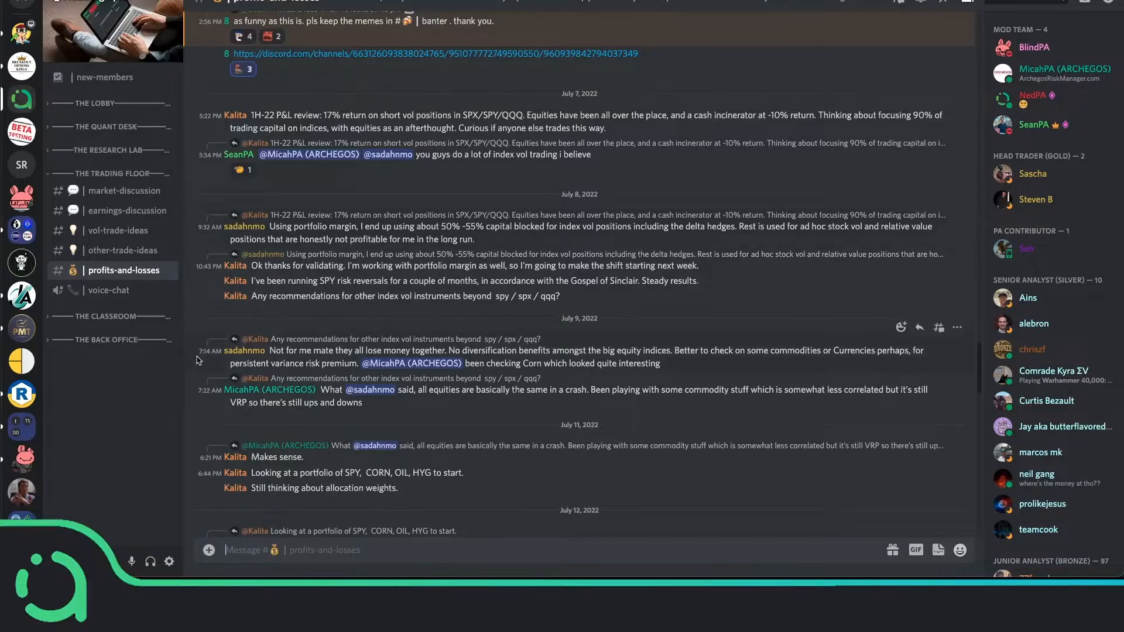
mouse_move(108, 289)
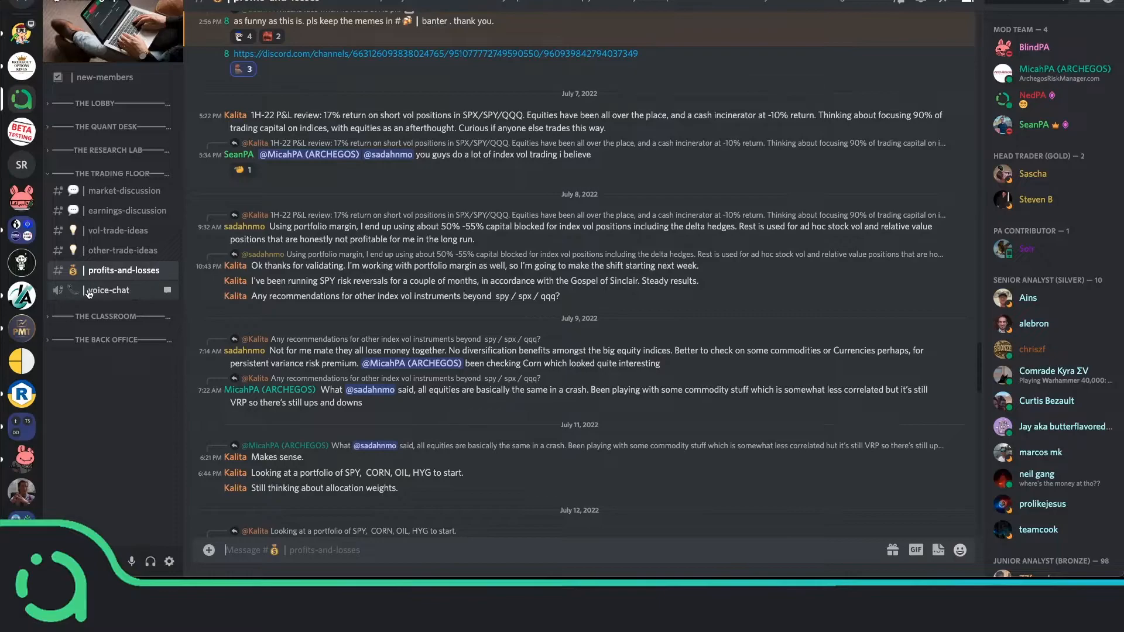
- Join the Trading Floor's voice-chat channel
left_click(108, 290)
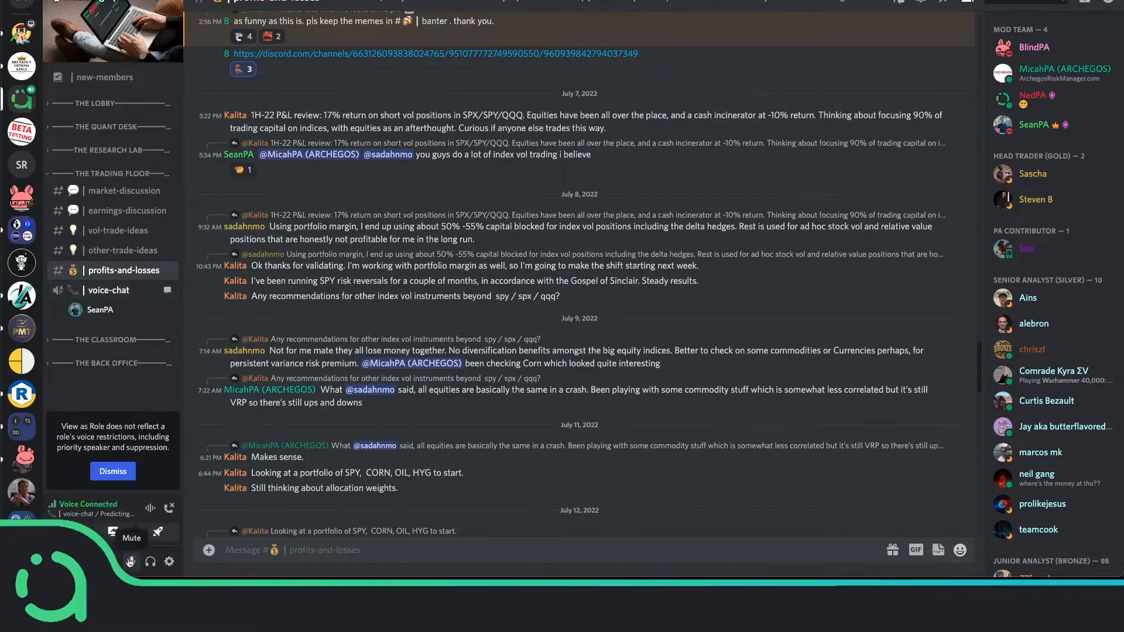
mouse_move(157, 457)
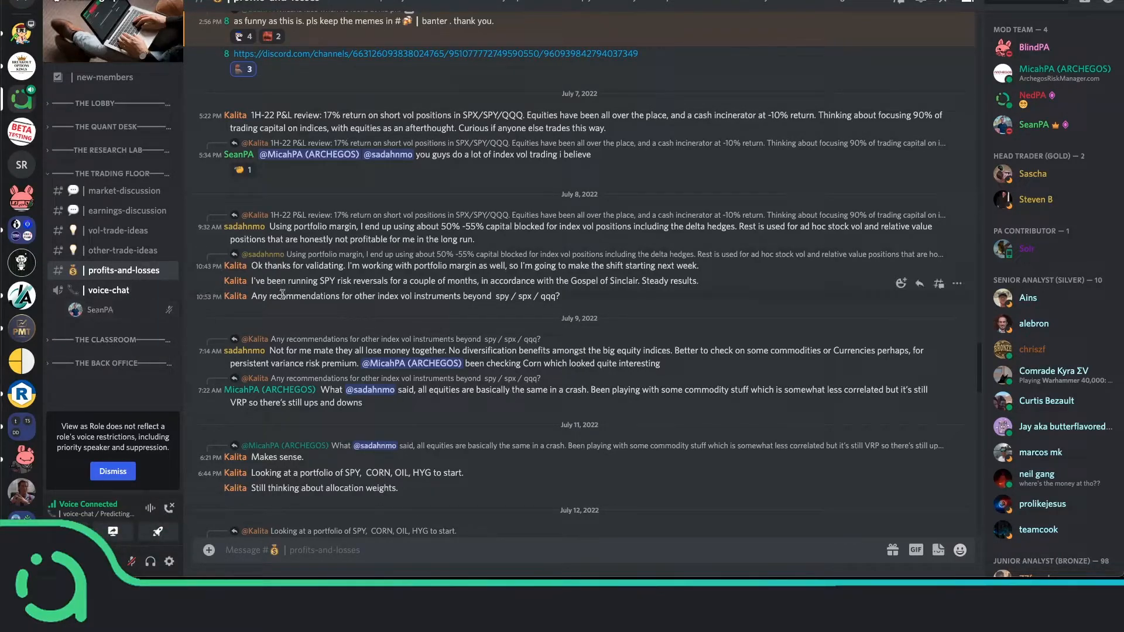
mouse_move(100, 309)
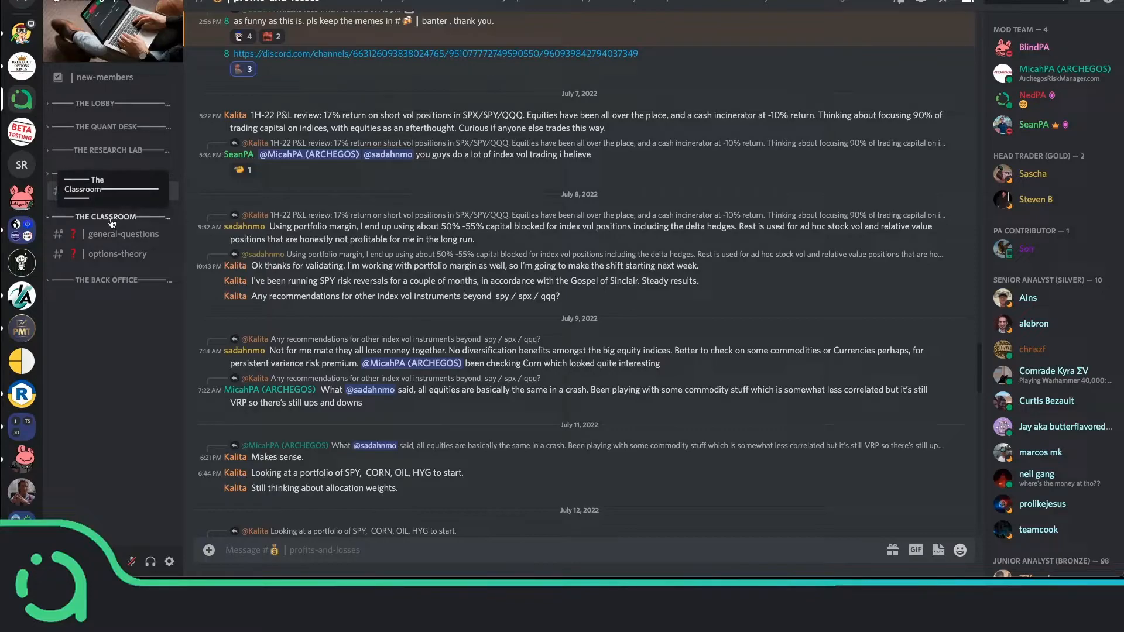
- Open #general-questions and scroll up to the November 13–16 messages
left_click(108, 173)
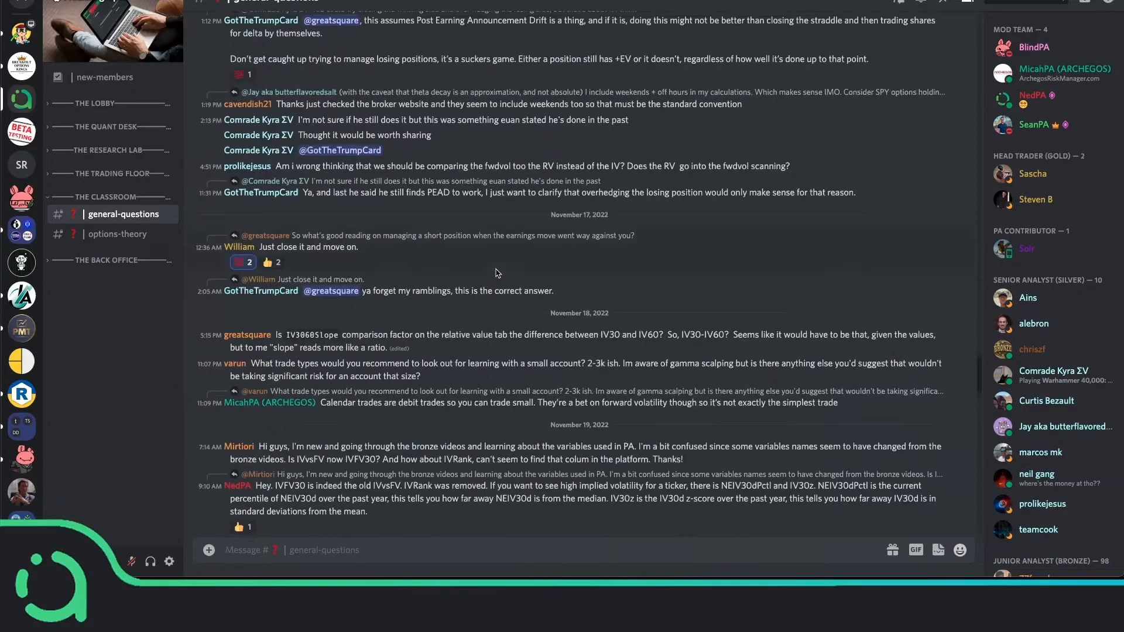
mouse_move(489, 274)
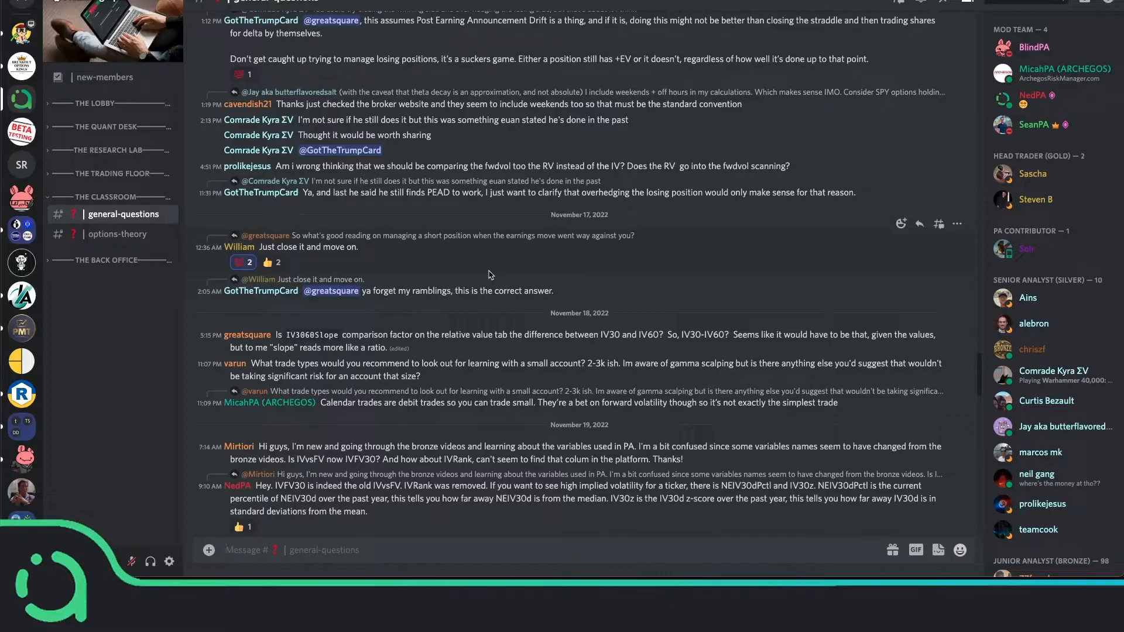
scroll("up", 3)
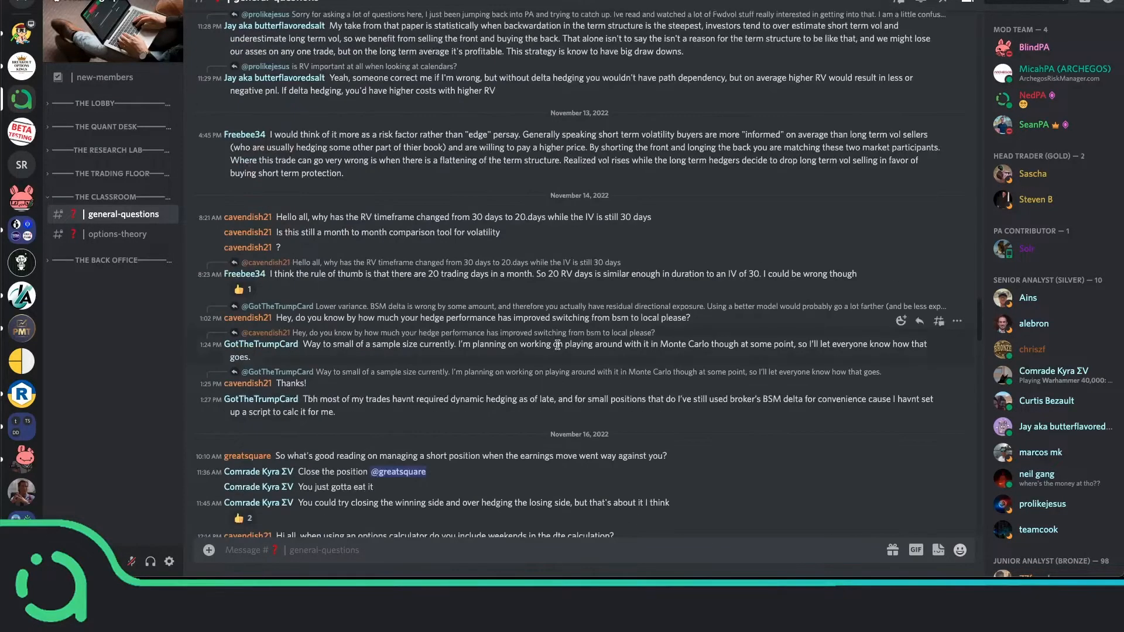
- Open #options-theory to view its variance-swap papers and FMM guide link
left_click(117, 234)
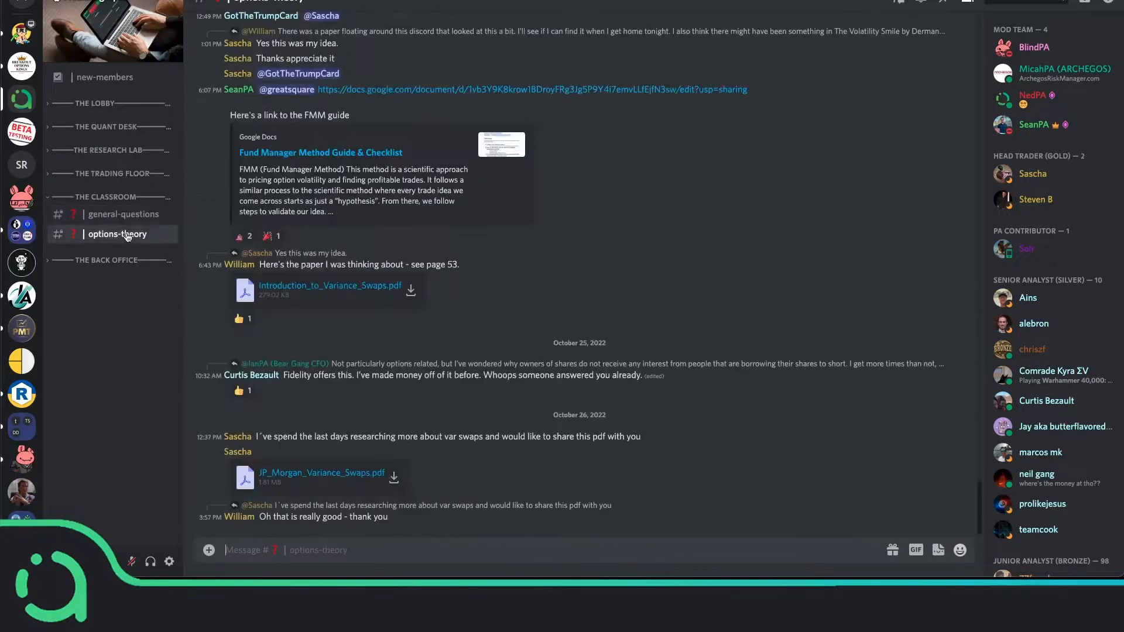
mouse_move(503, 311)
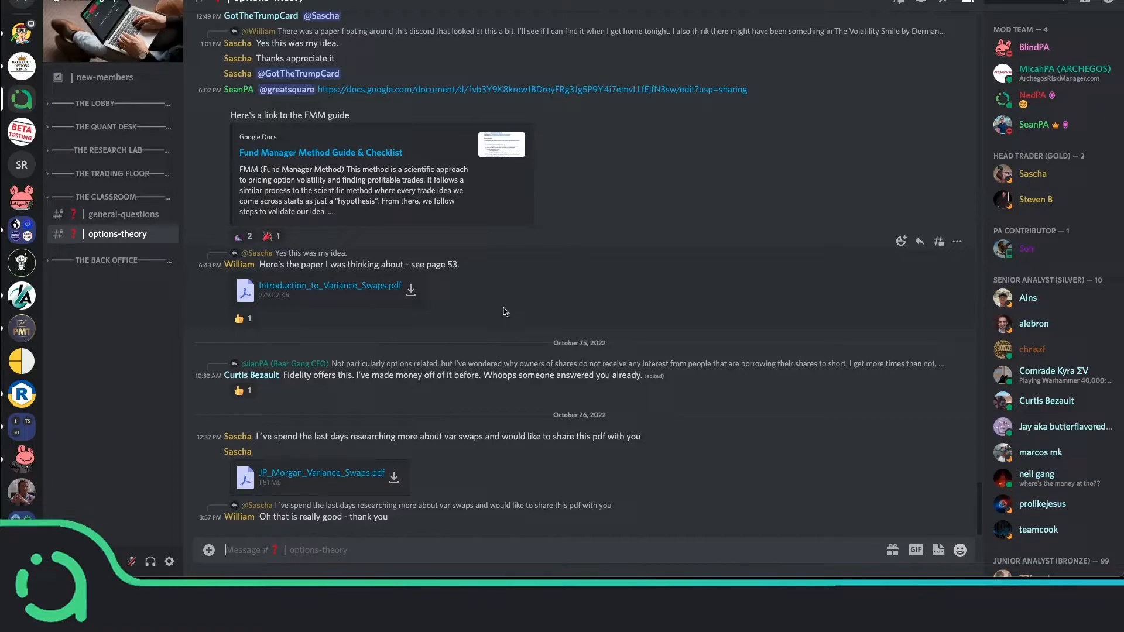
mouse_move(361, 312)
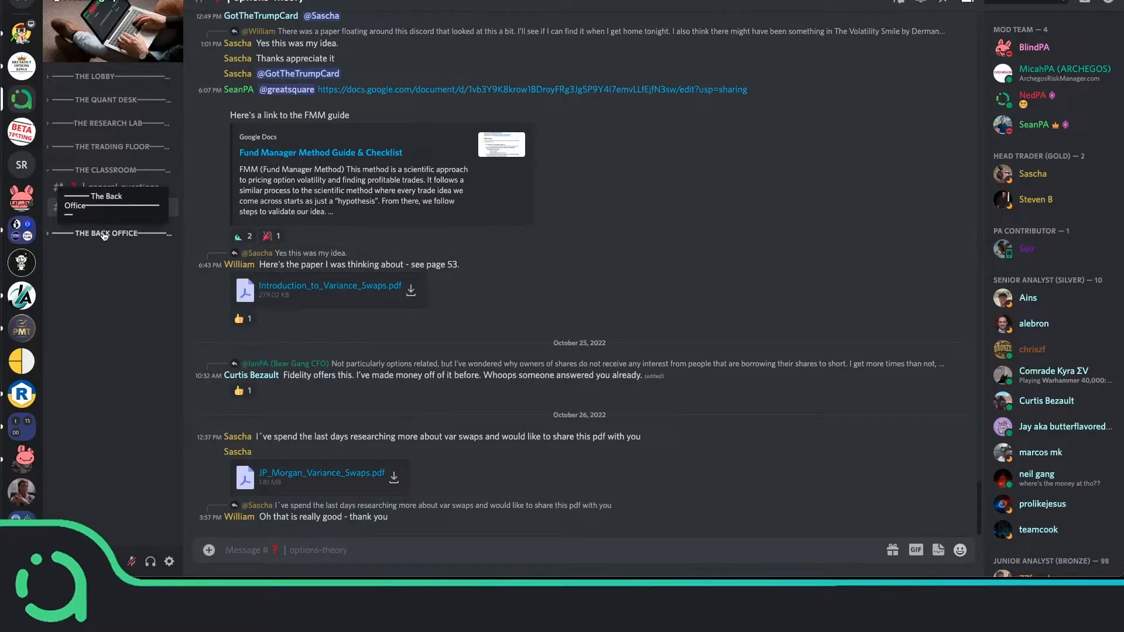
- Expand The Back Office and scroll up through #feature-requests
left_click(121, 250)
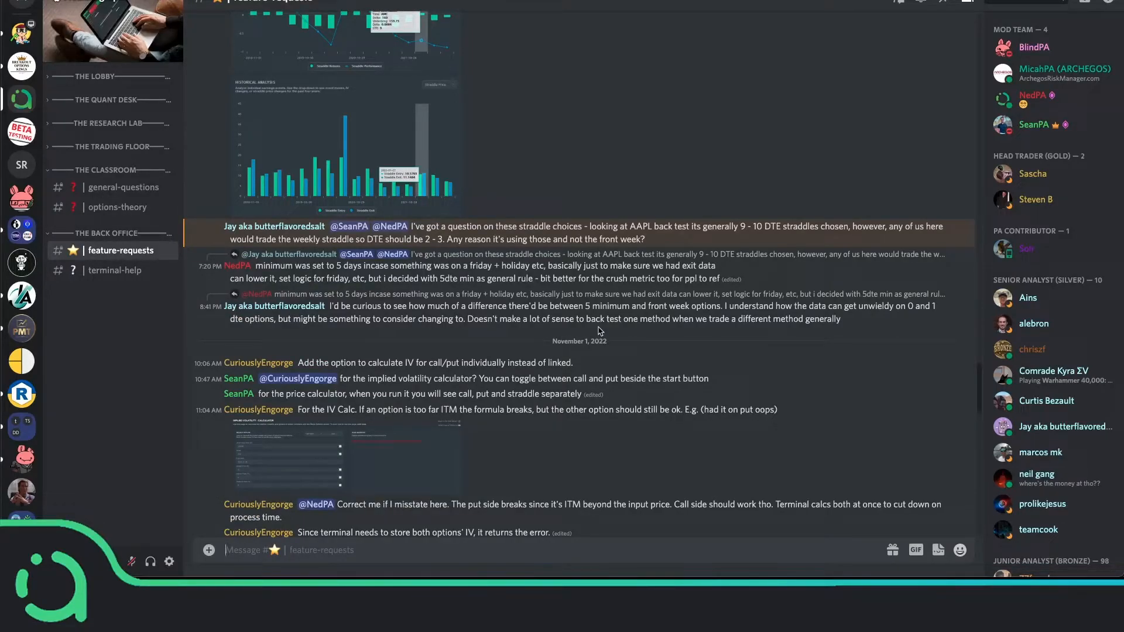
scroll("up", 3)
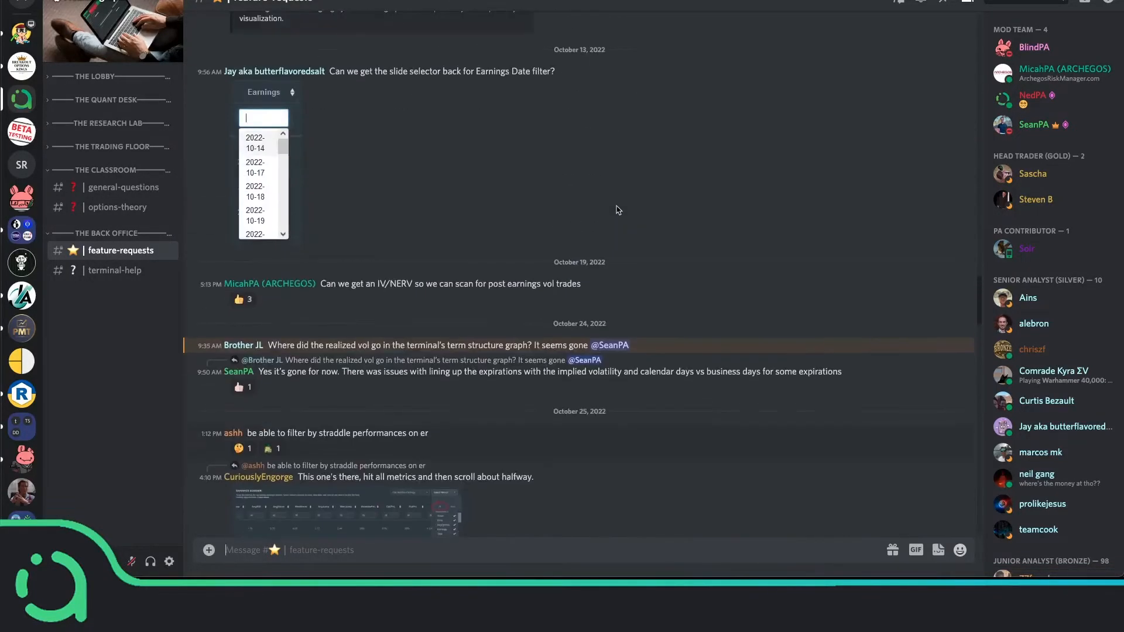
scroll("up", 3)
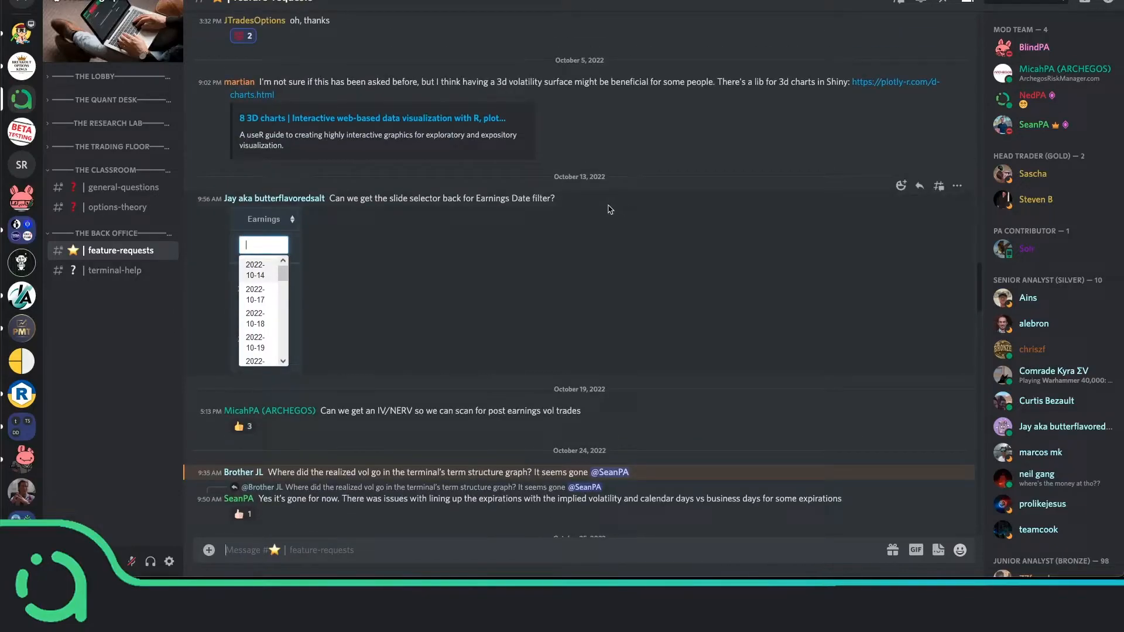
mouse_move(596, 217)
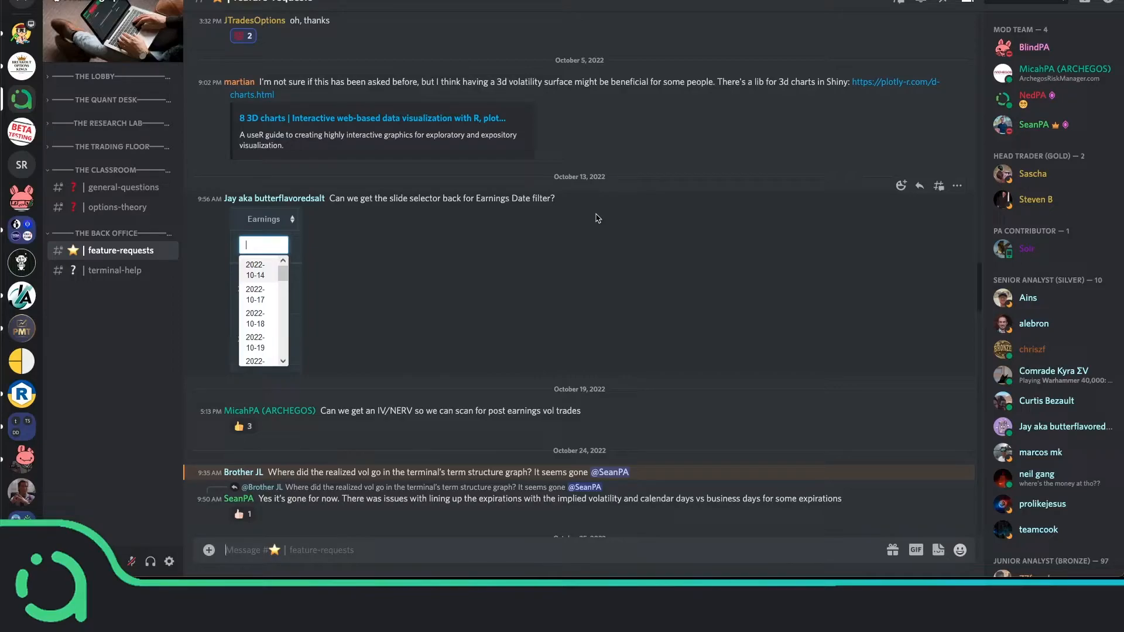
mouse_move(526, 140)
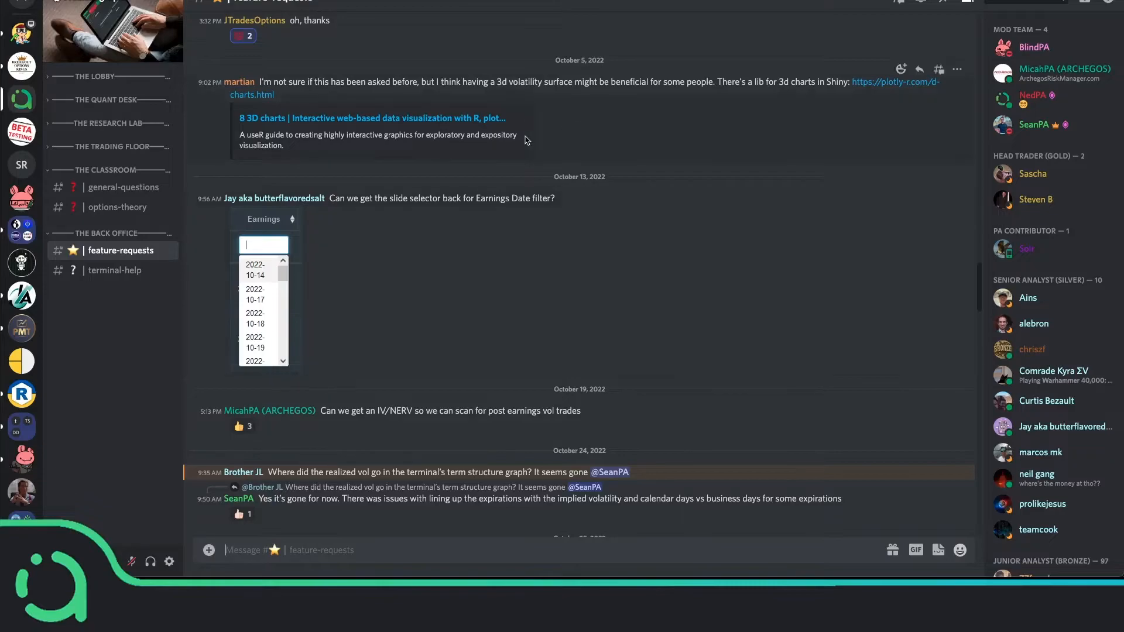
mouse_move(507, 145)
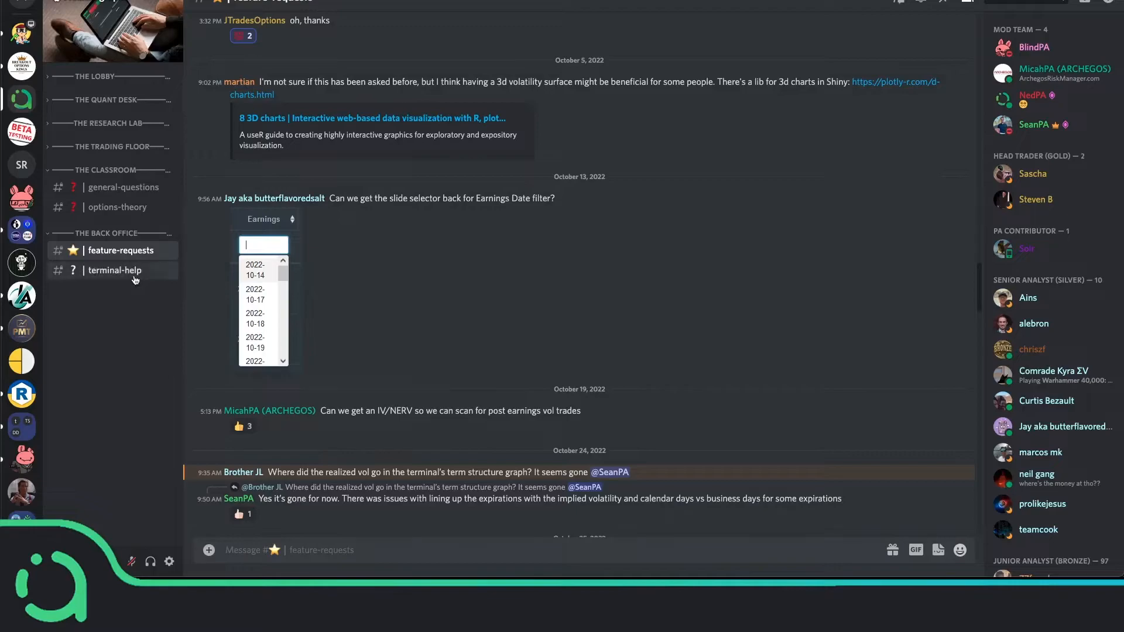
- Open #terminal-help to see its ticket steps and FAQ link
left_click(115, 270)
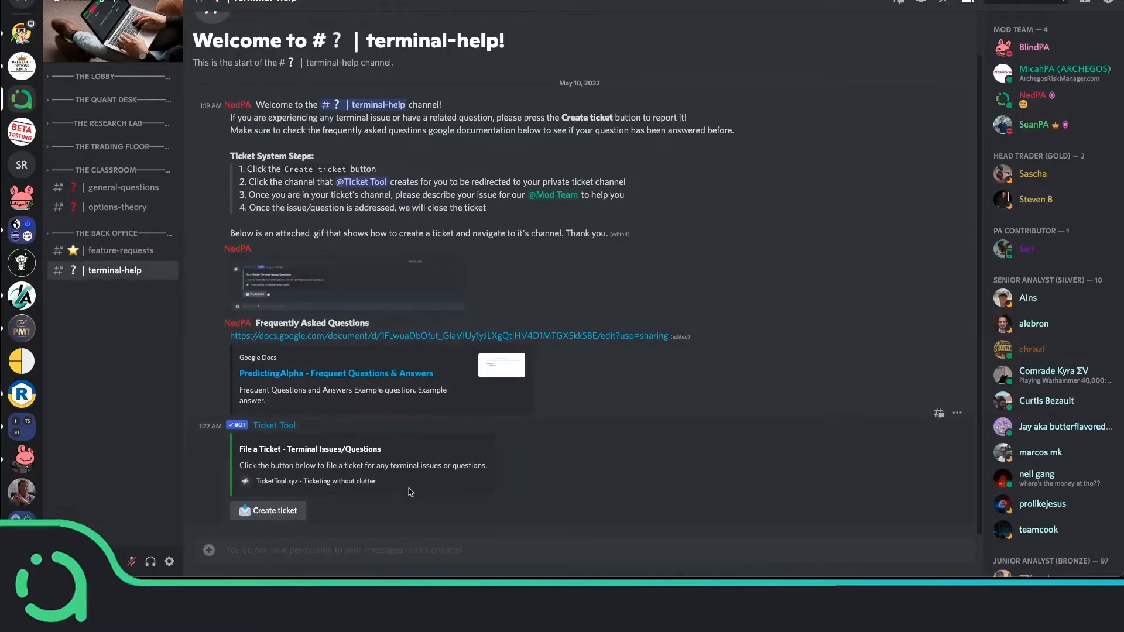
mouse_move(274, 517)
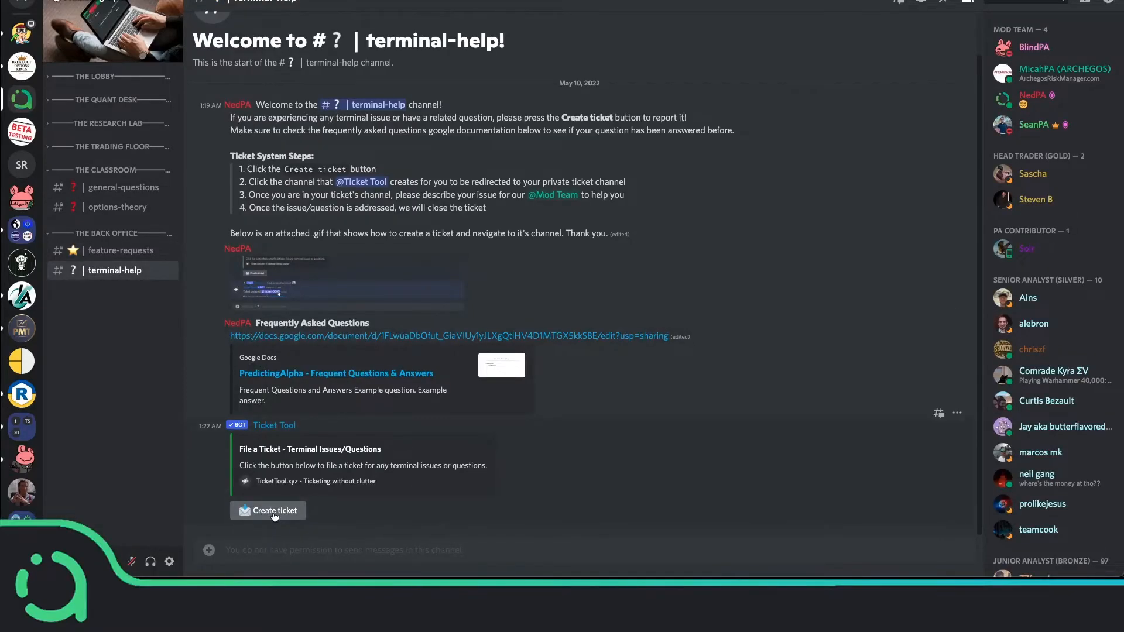
mouse_move(1007, 110)
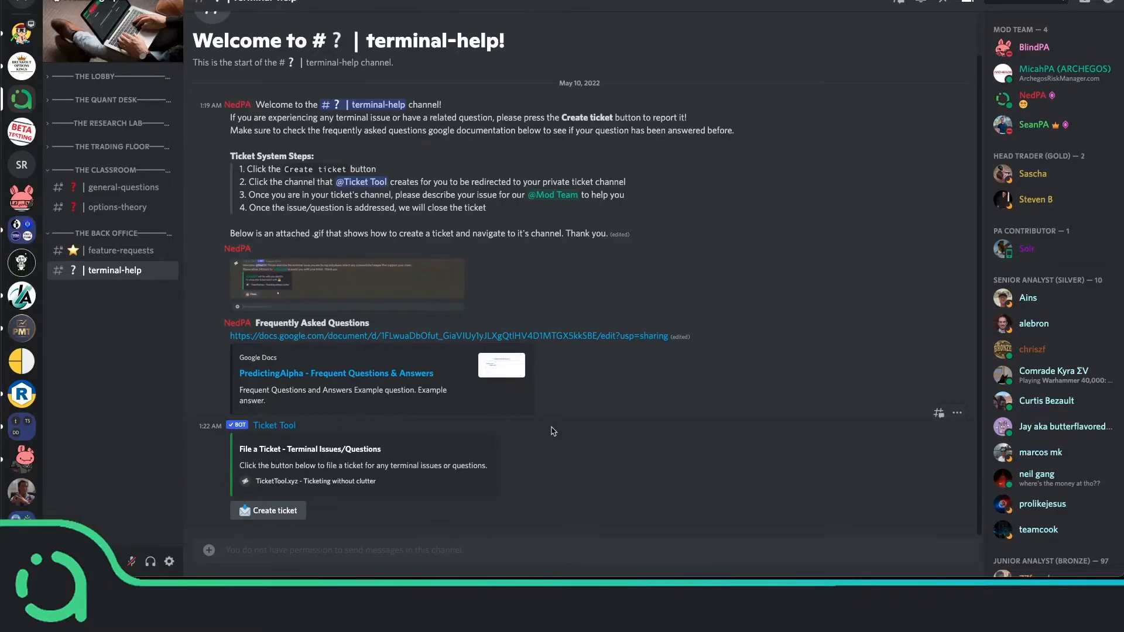
mouse_move(587, 493)
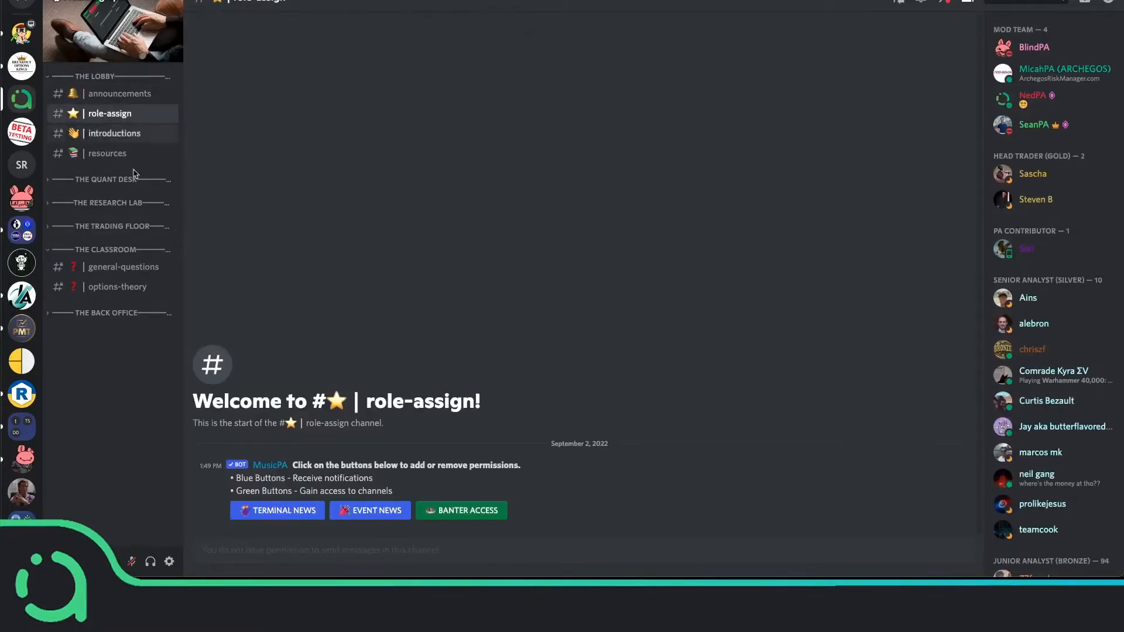
- Toggle Banter Access in #role-assign and expand The Bar to show its channels
left_click(461, 511)
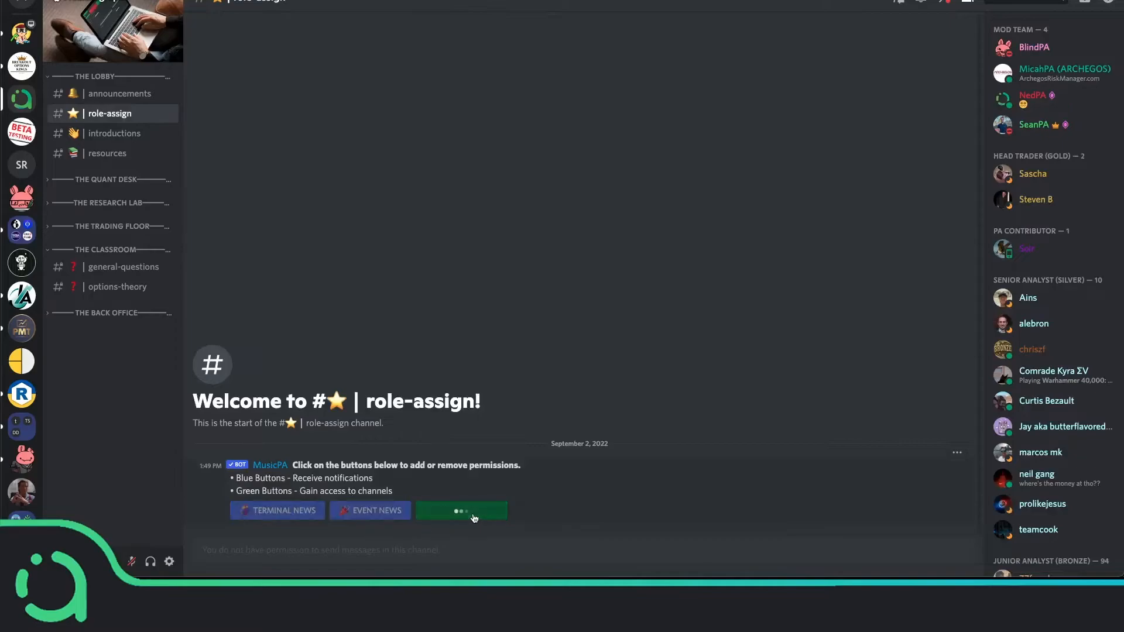
left_click(460, 510)
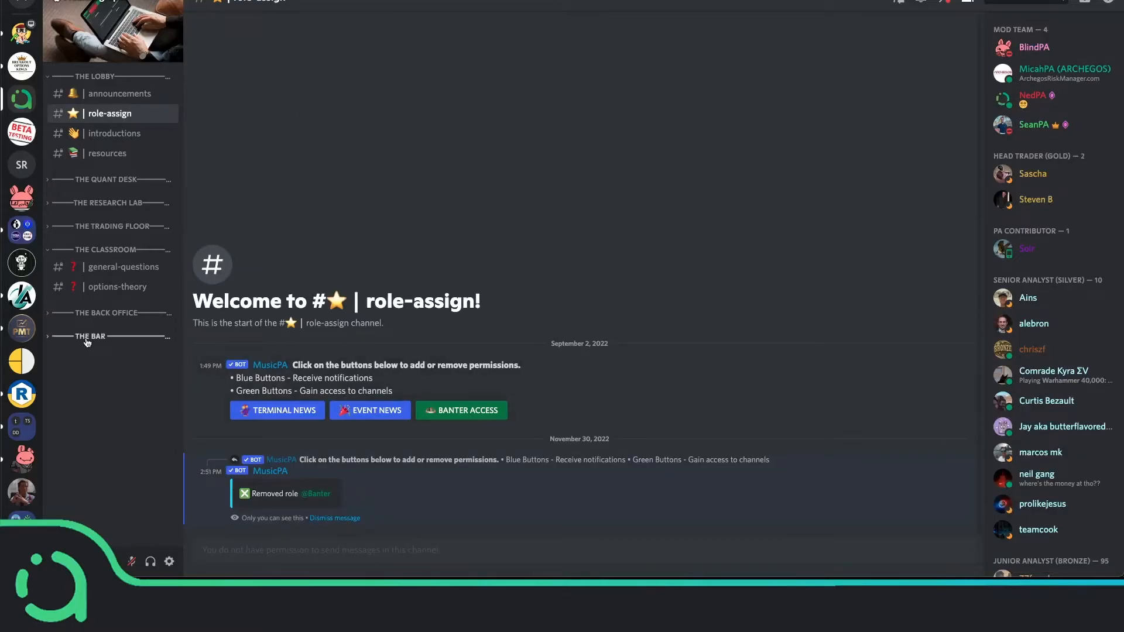
left_click(84, 336)
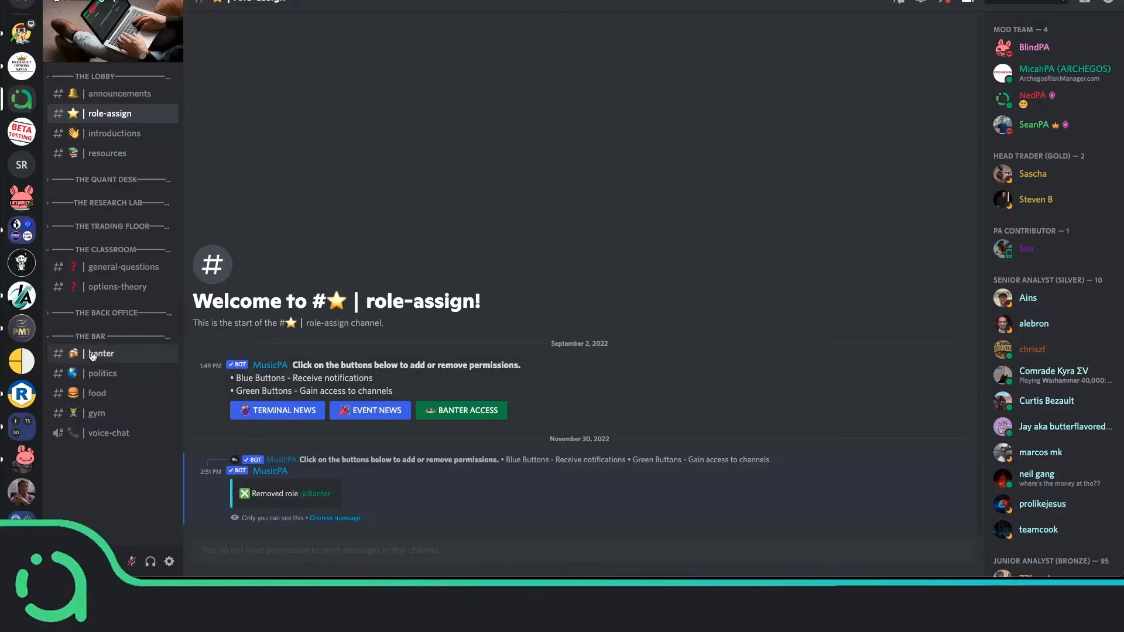
- Browse back through #banter's recent messages, then view The Bar's #food channel with its cheese discussion
left_click(101, 353)
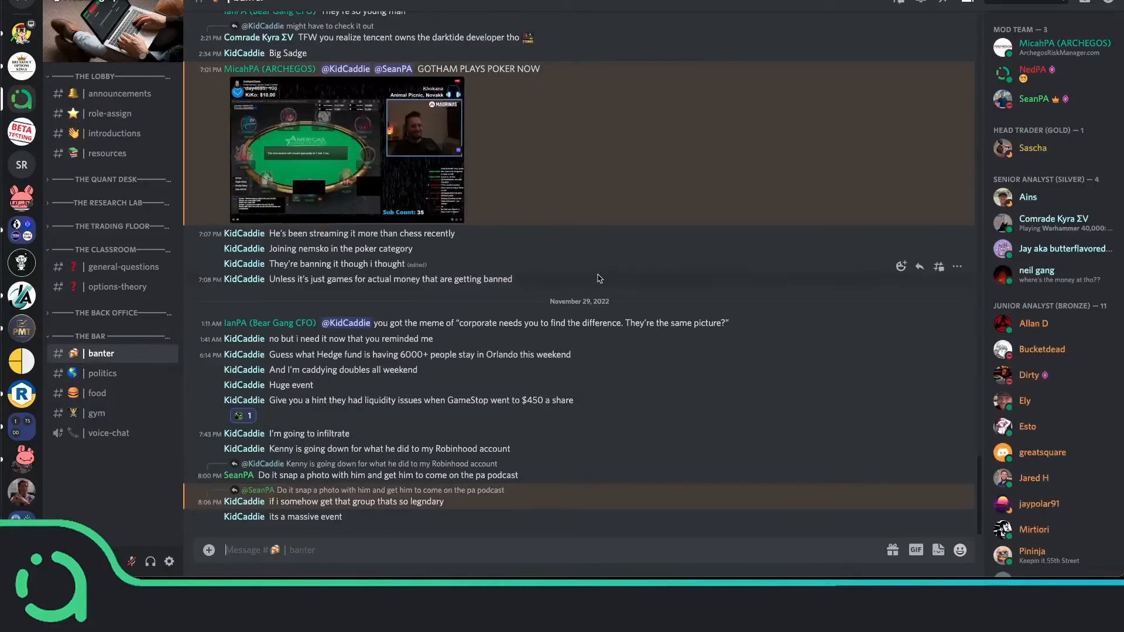
scroll("up", 3)
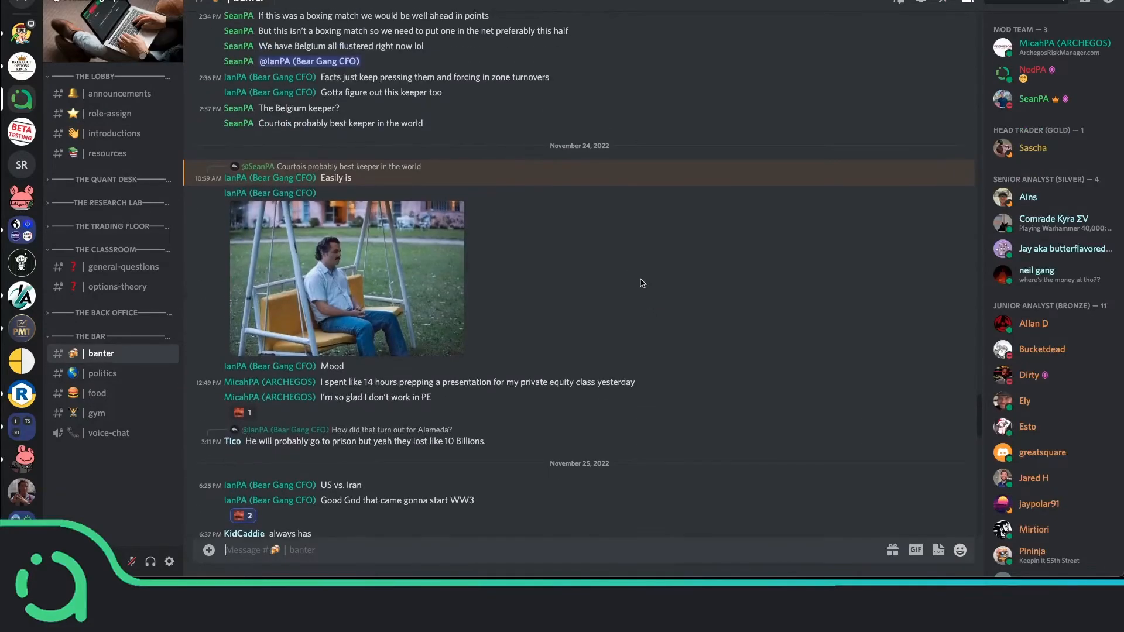
scroll("up", 3)
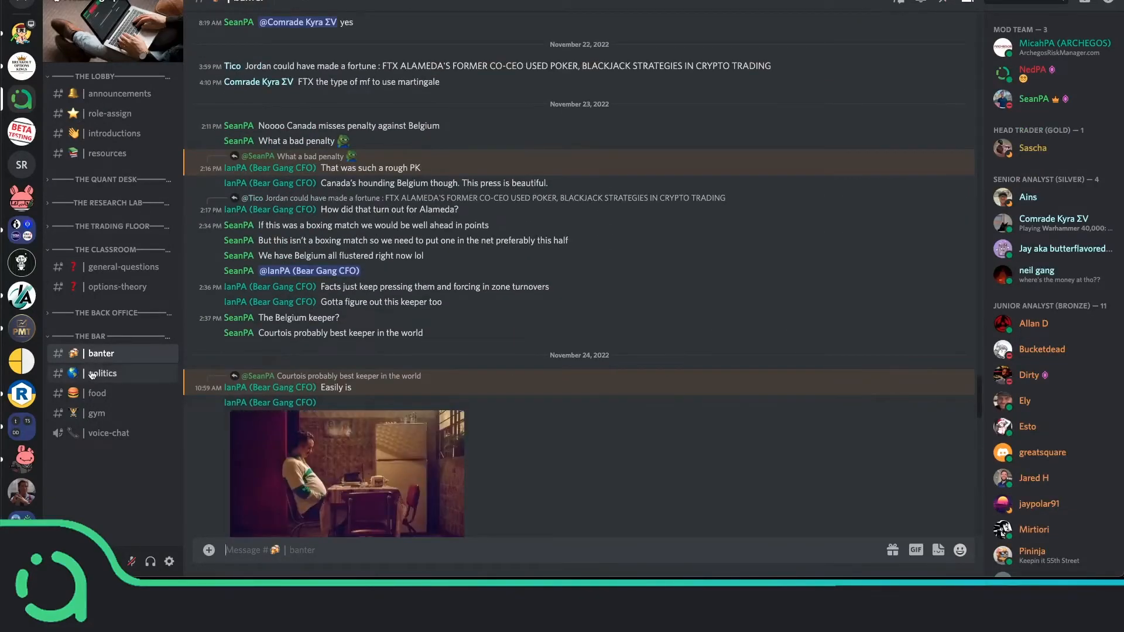
left_click(96, 393)
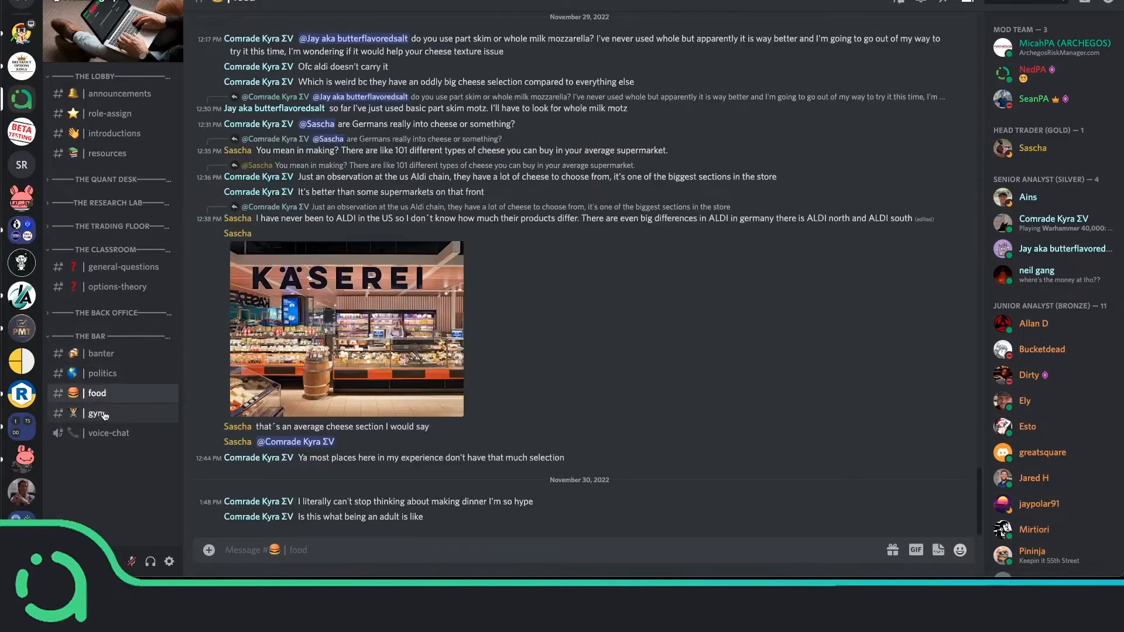
mouse_move(109, 446)
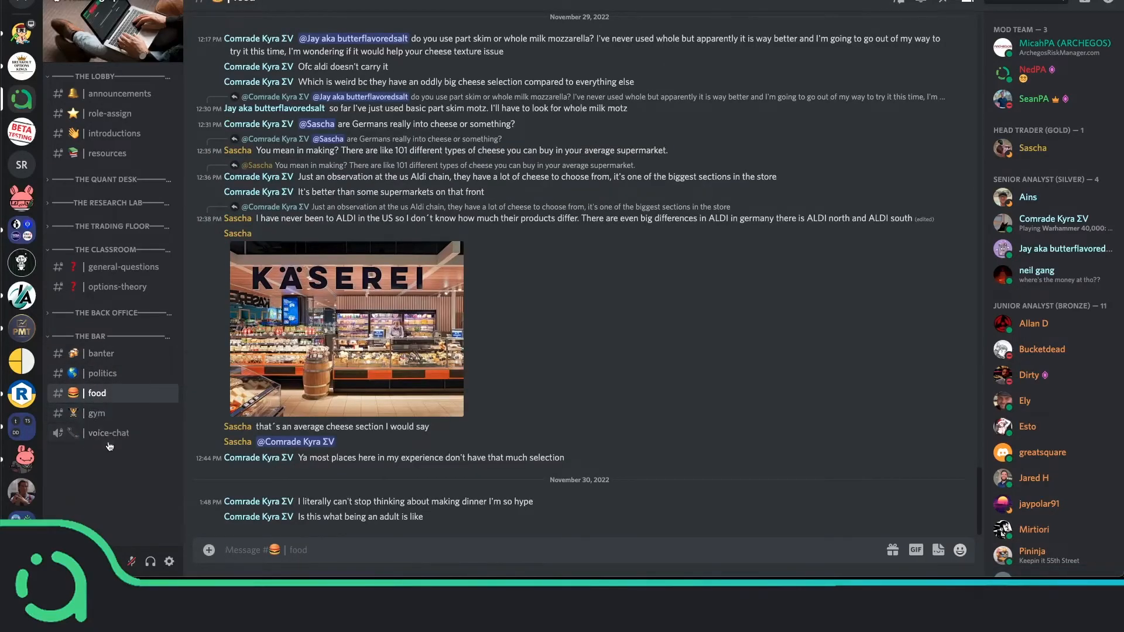